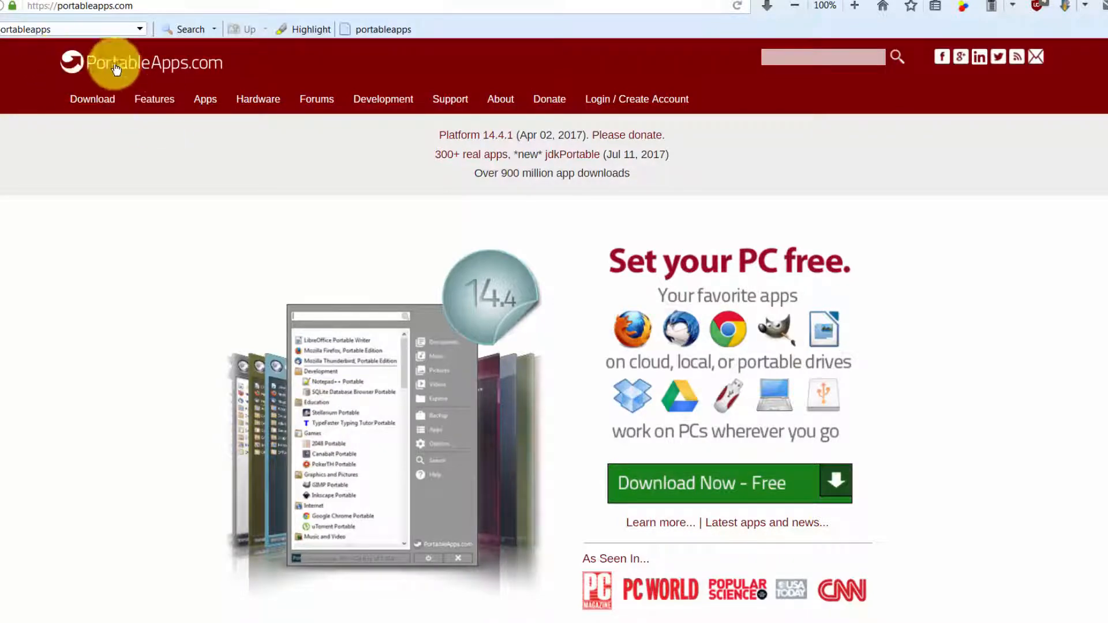
pyautogui.moveTo(183, 214)
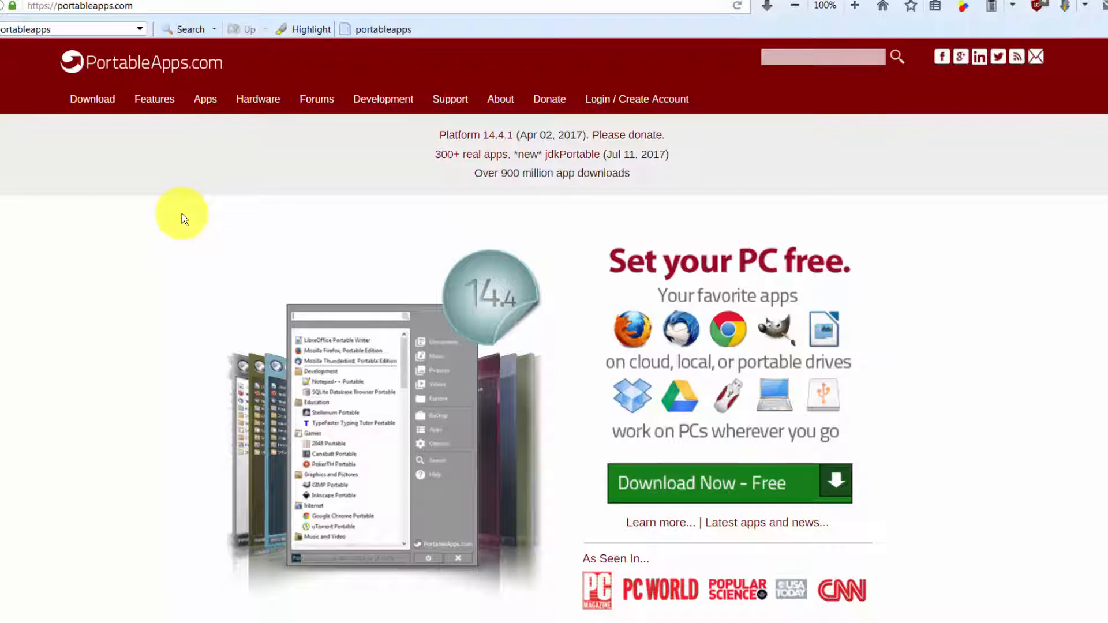
pyautogui.moveTo(111, 312)
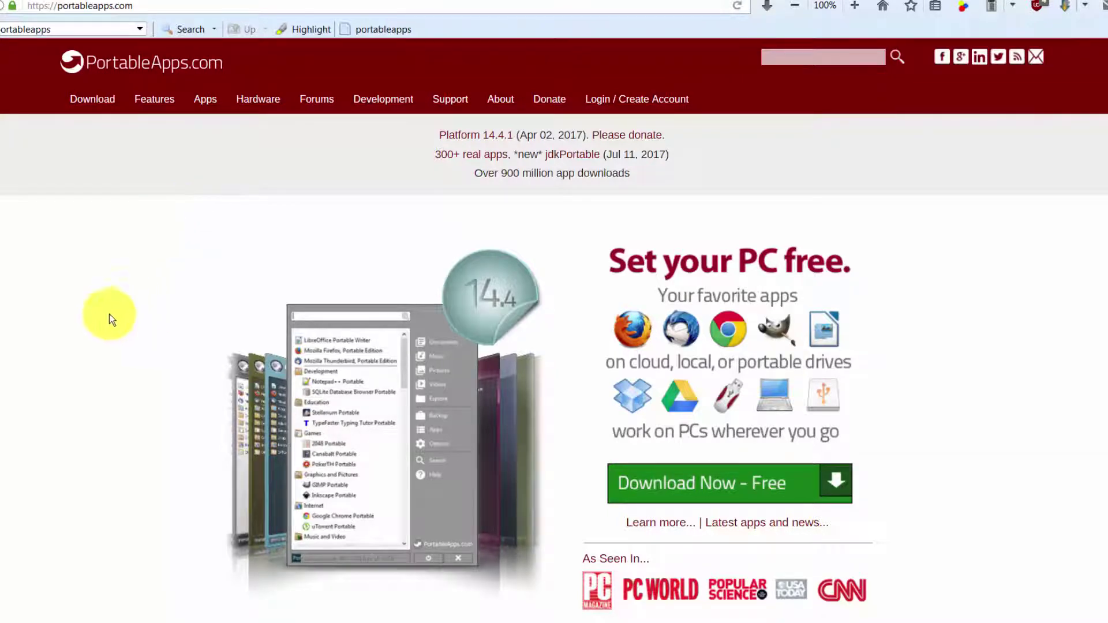
pyautogui.moveTo(713, 483)
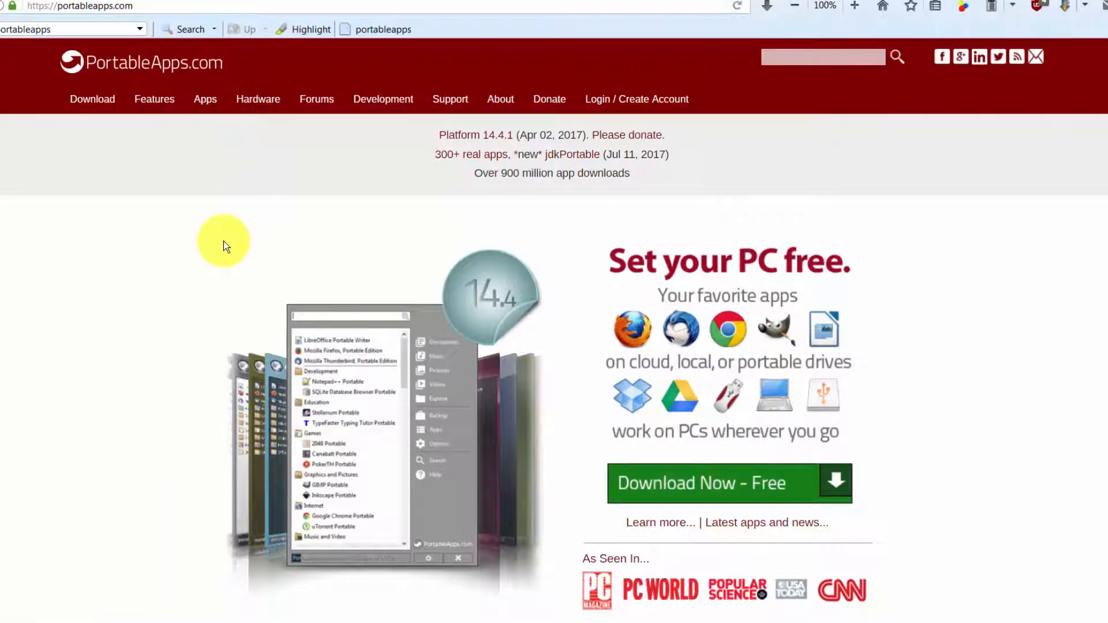
pyautogui.moveTo(224, 268)
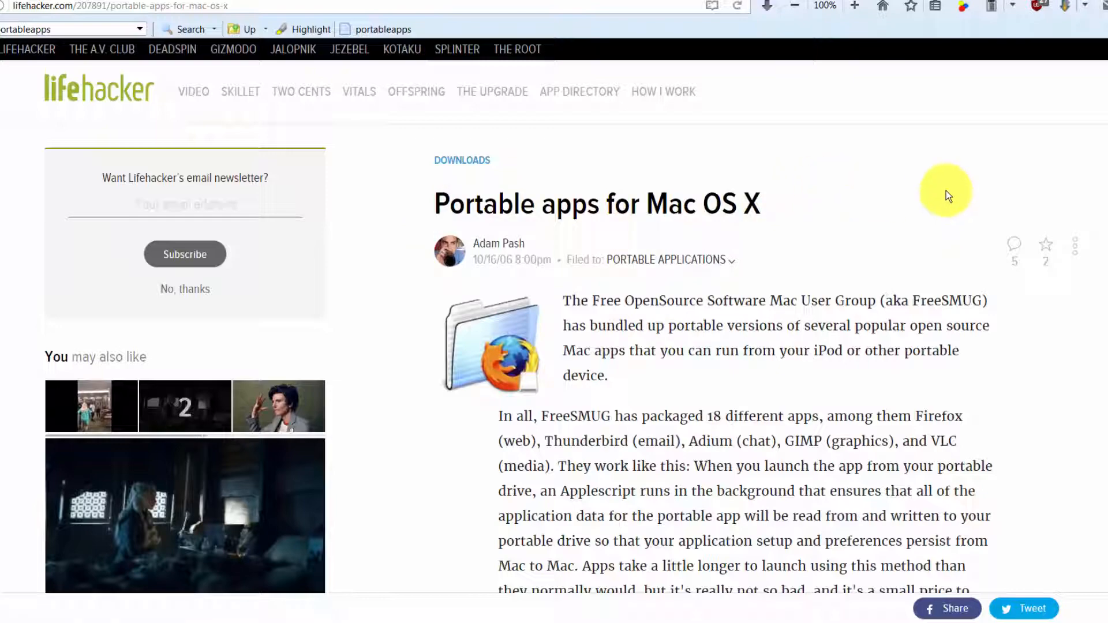
# Run the Platform installer, accept the license, and install it portably to GiantPen G:\
pyautogui.scroll(-3)
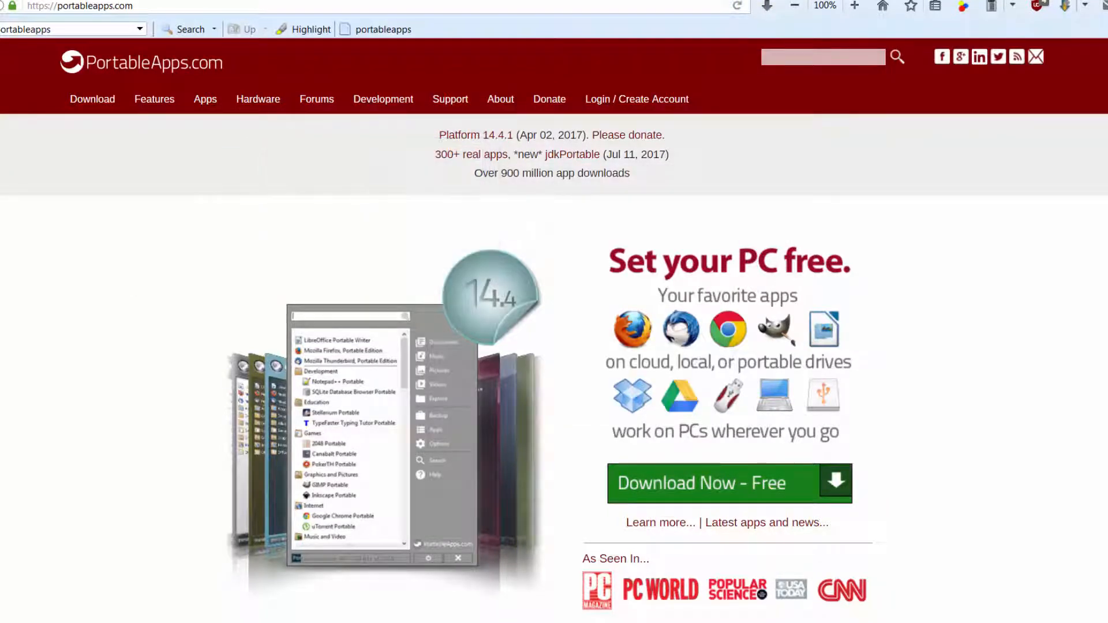
pyautogui.click(702, 483)
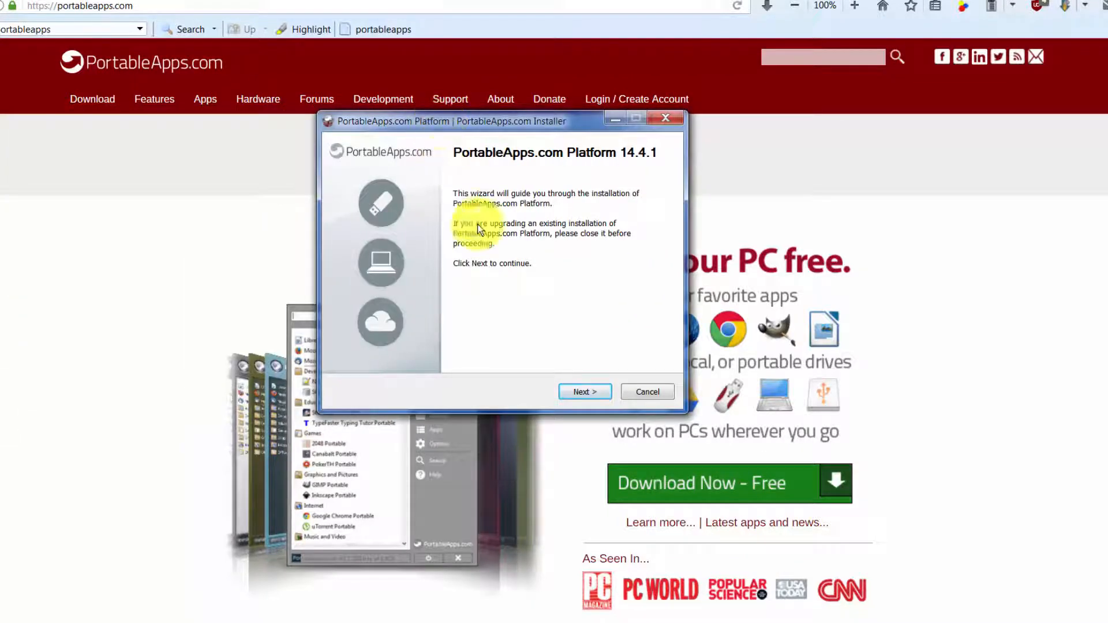
pyautogui.click(585, 392)
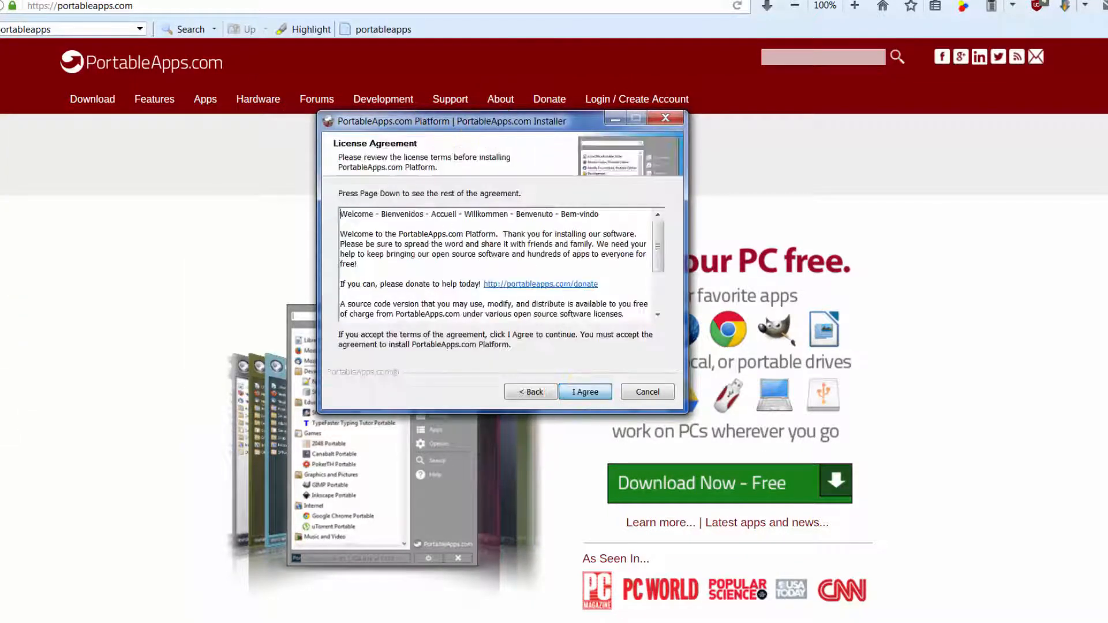
pyautogui.click(585, 391)
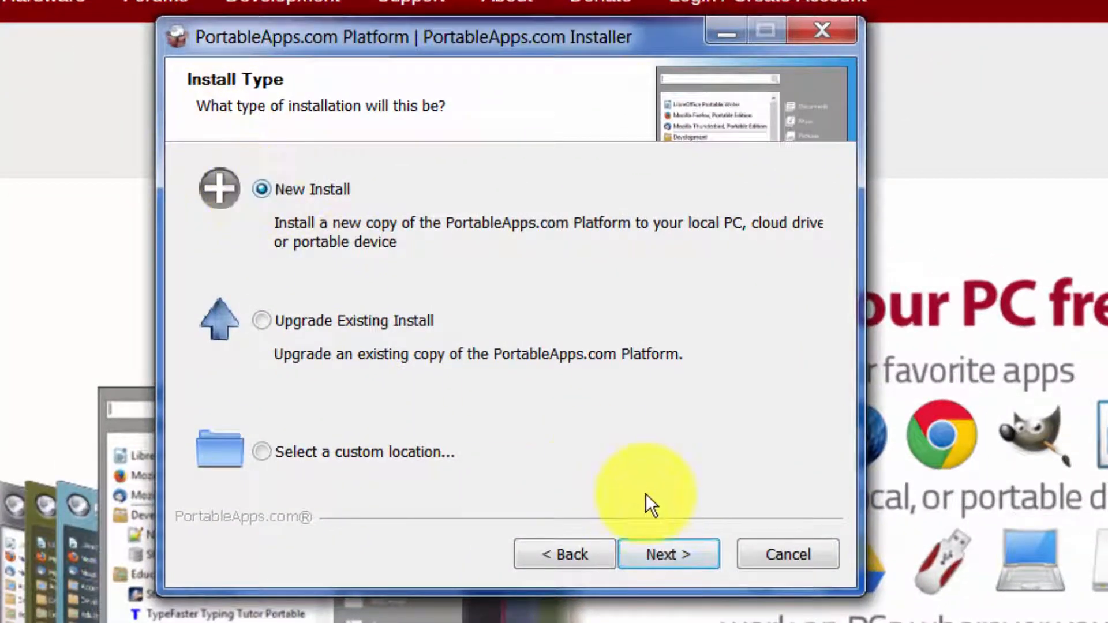
pyautogui.click(668, 555)
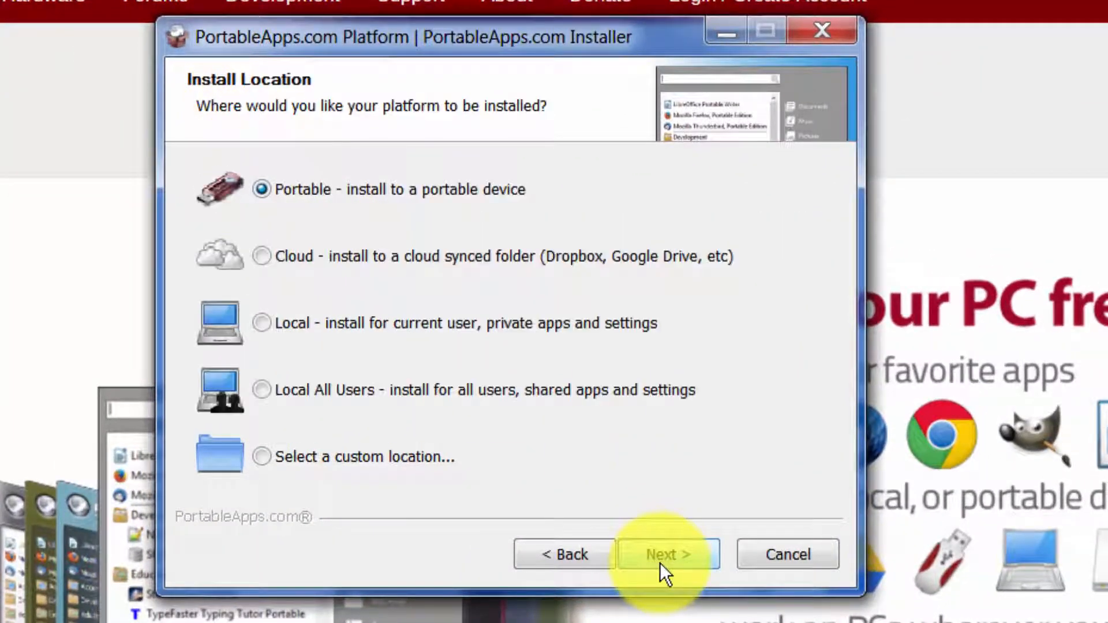
pyautogui.click(667, 554)
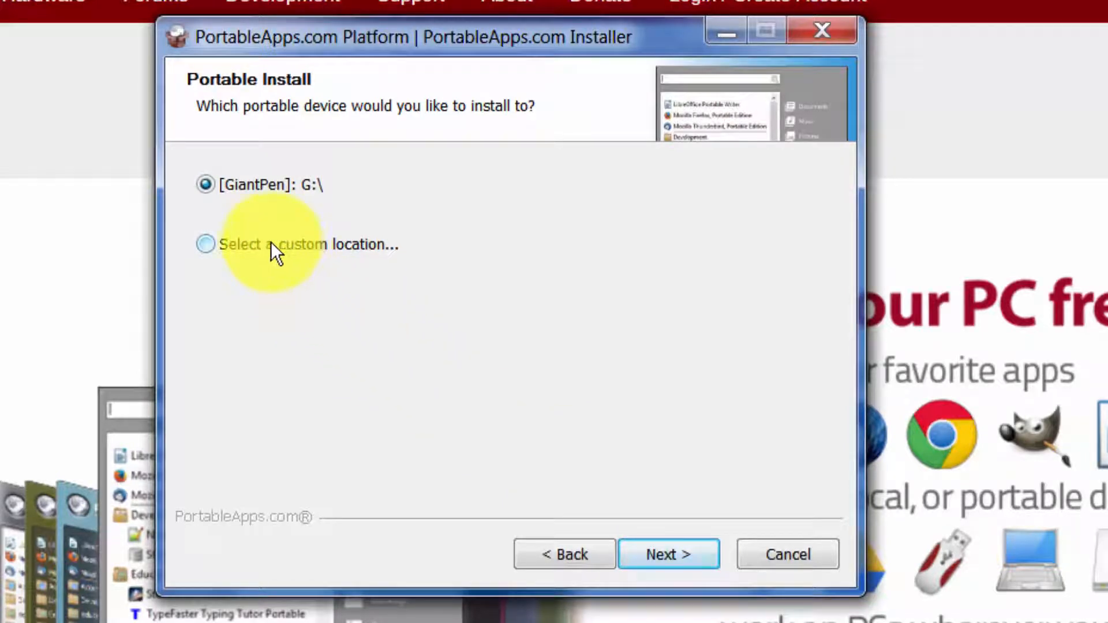
pyautogui.moveTo(707, 560)
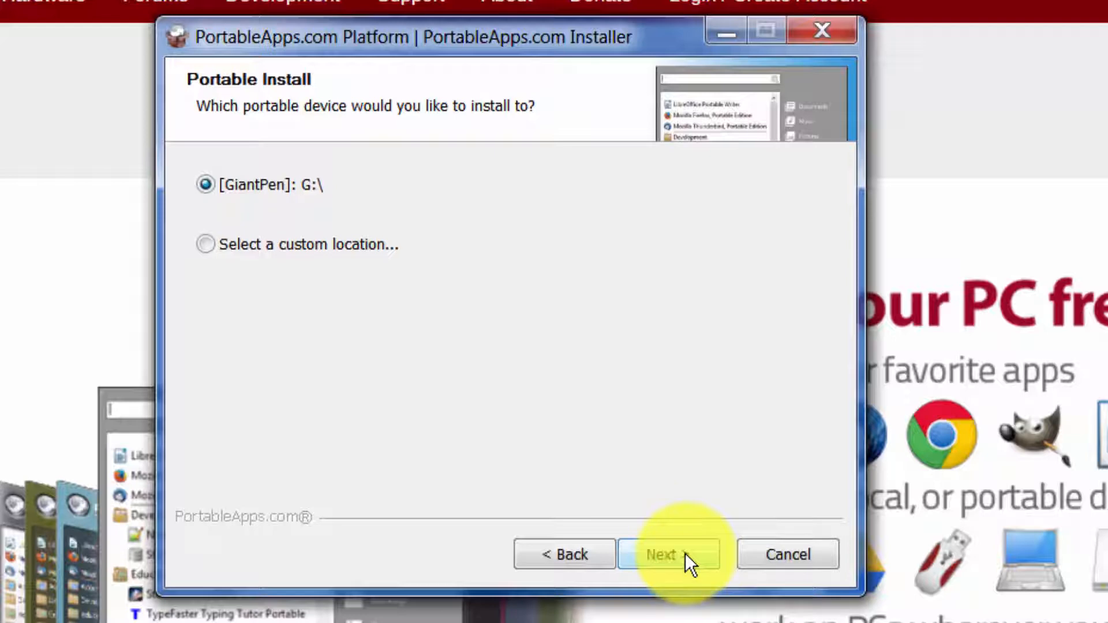
pyautogui.click(668, 554)
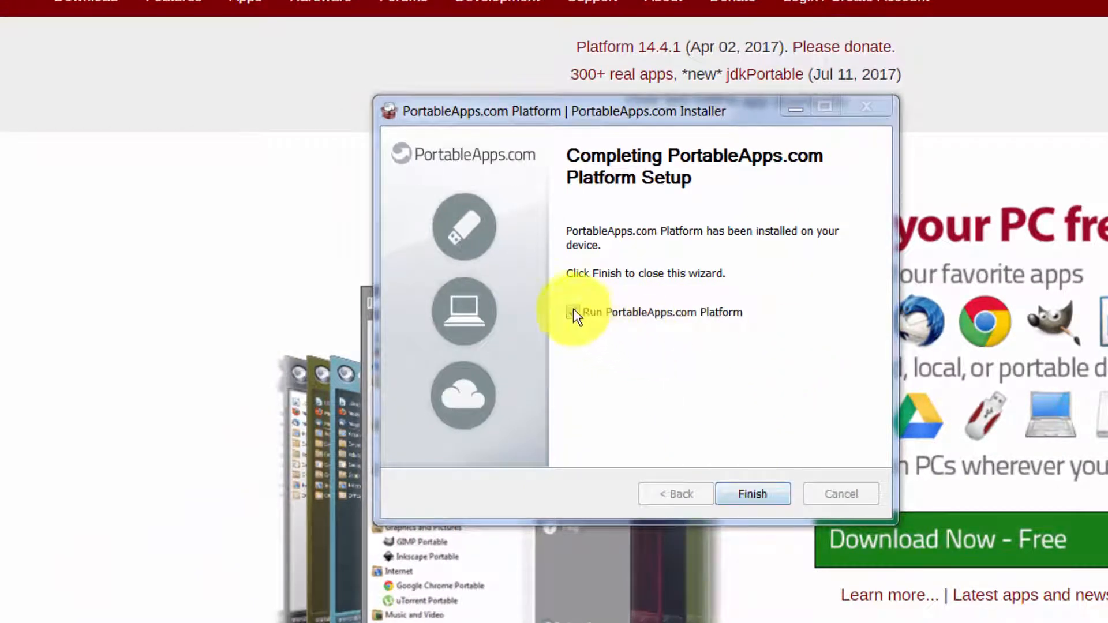
# Finish setup to launch the Platform, then tick Balabolka and On-Screen Keyboard
pyautogui.click(753, 494)
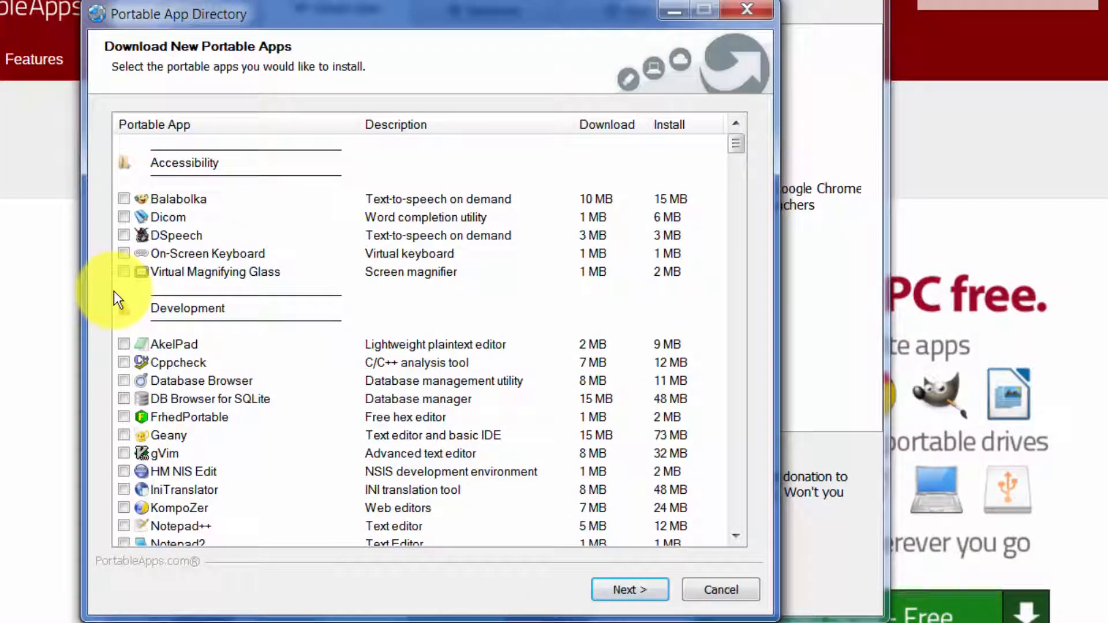
pyautogui.moveTo(193, 279)
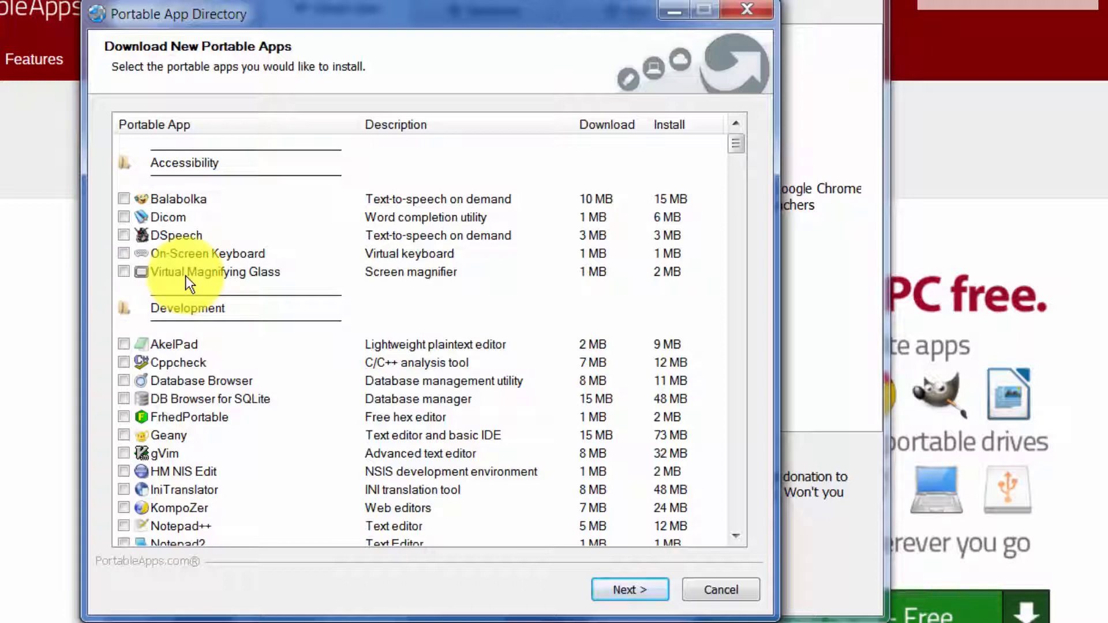
pyautogui.moveTo(166, 325)
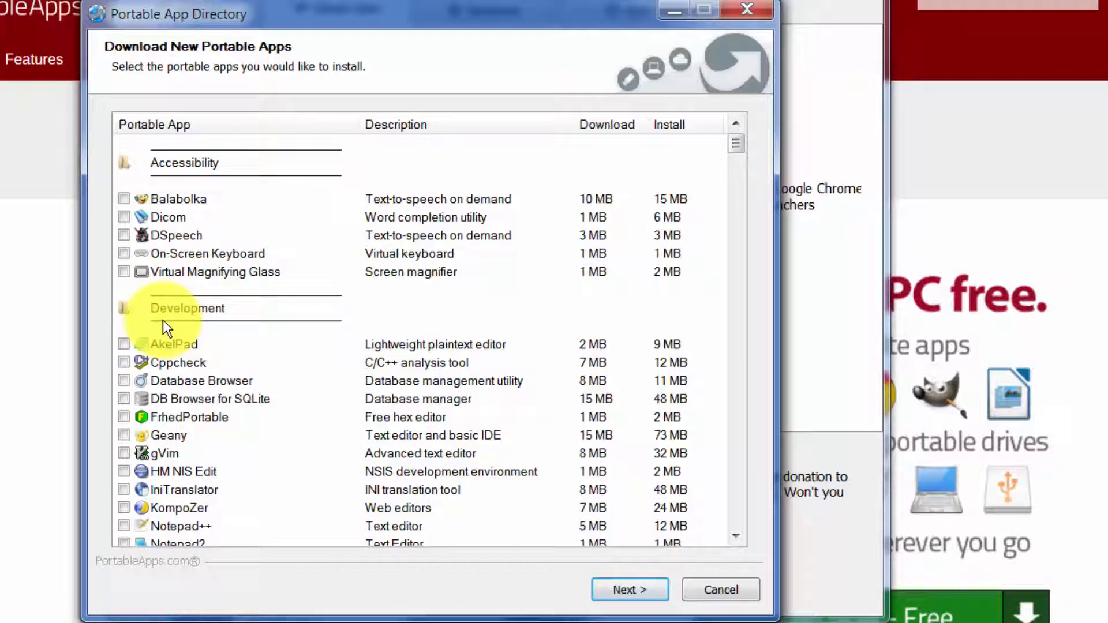
pyautogui.moveTo(176, 282)
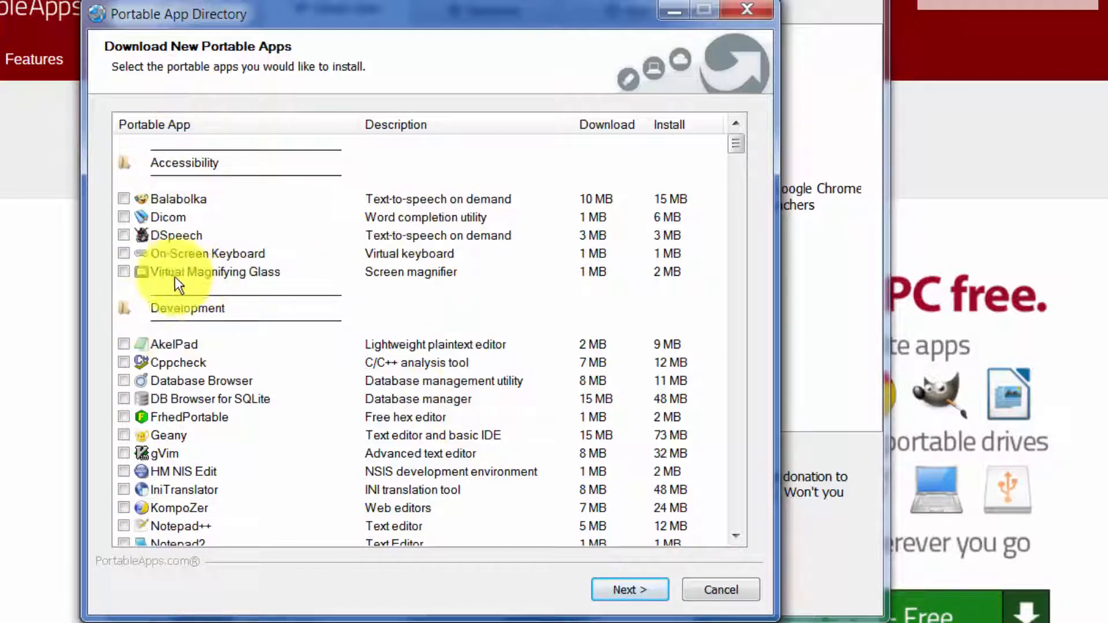
pyautogui.moveTo(435, 220)
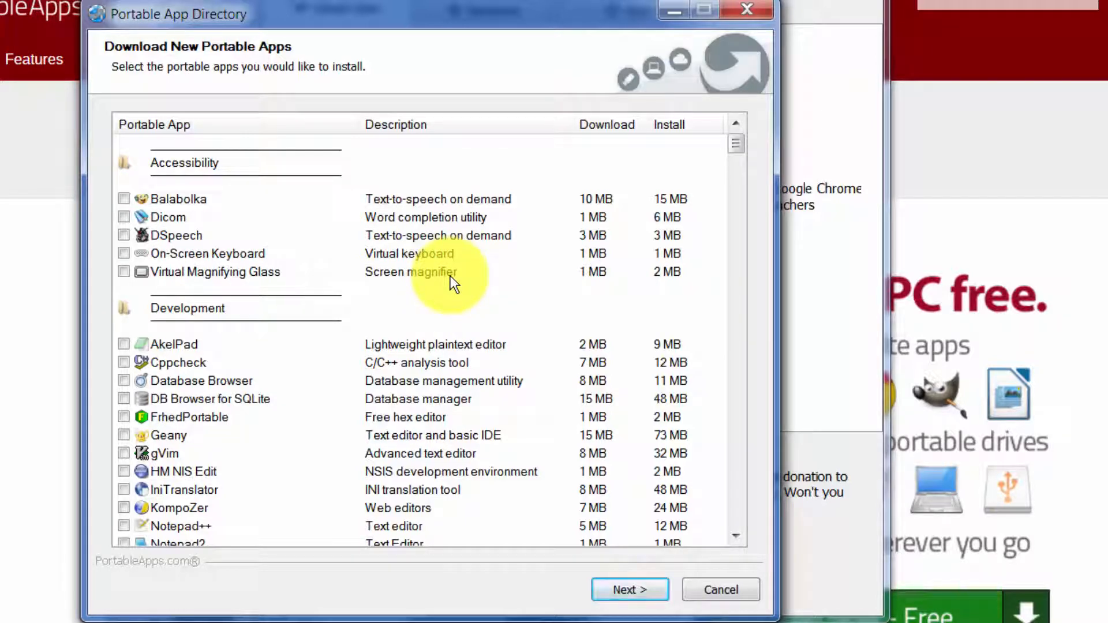
pyautogui.moveTo(194, 194)
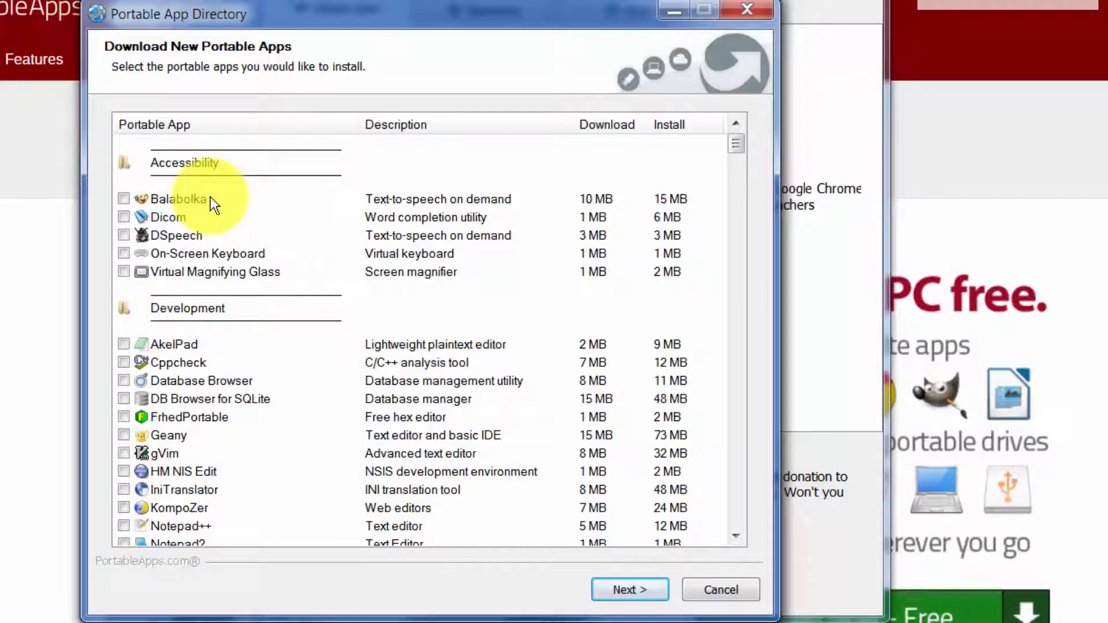
pyautogui.moveTo(166, 191)
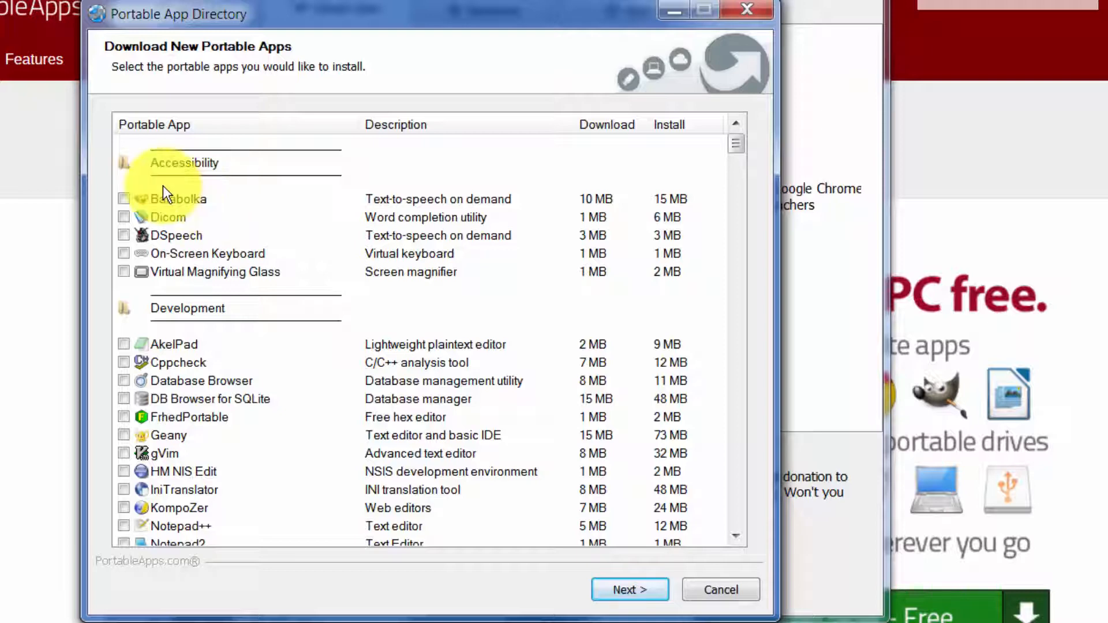
pyautogui.moveTo(229, 235)
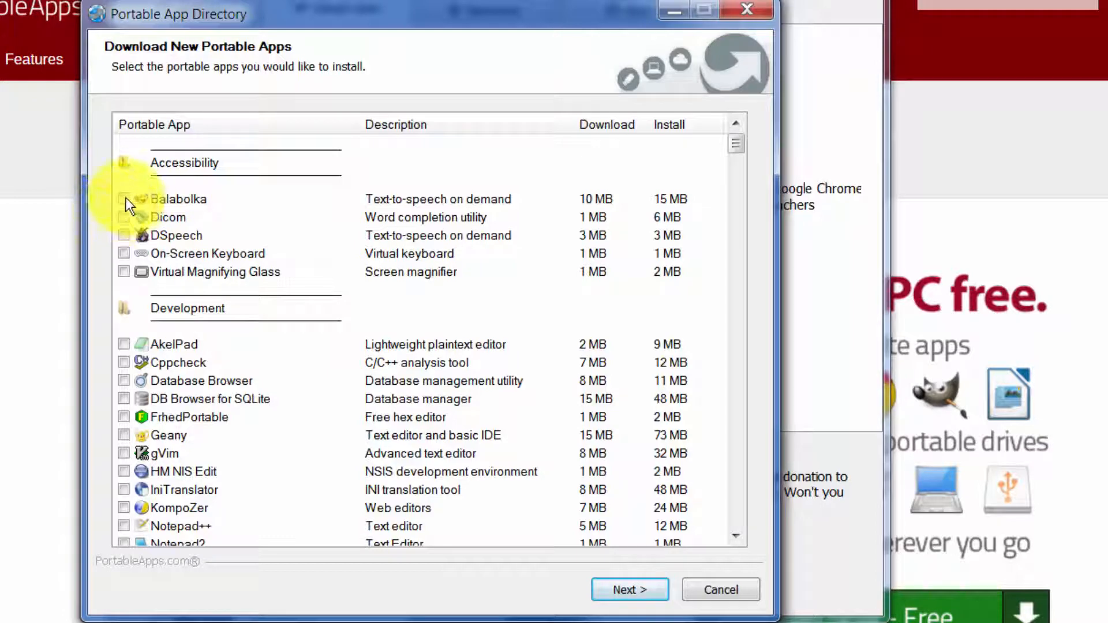
pyautogui.click(123, 198)
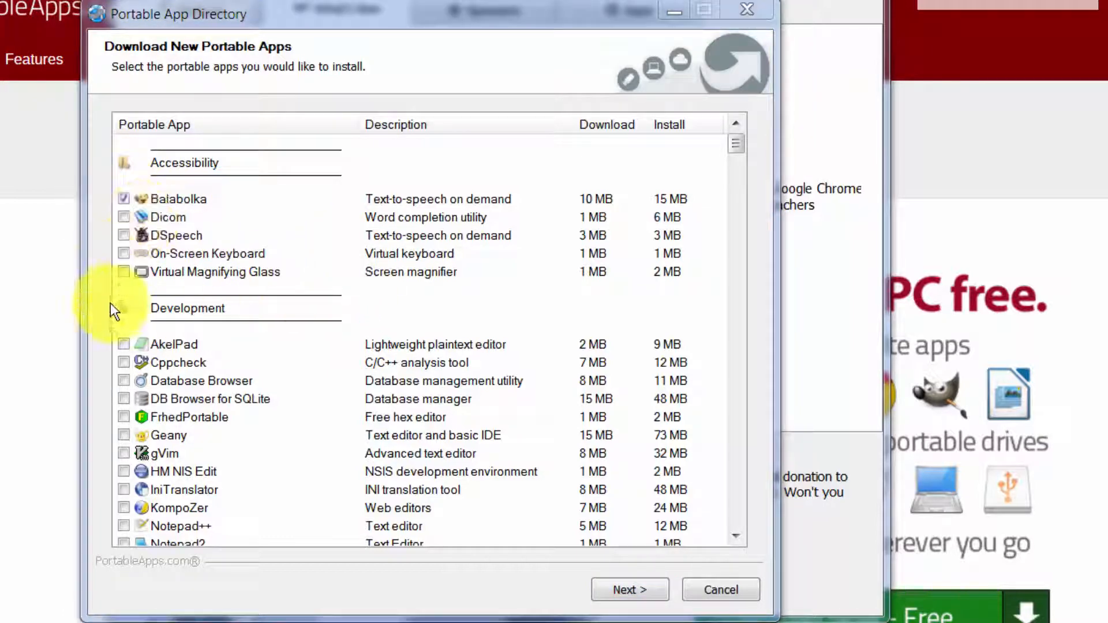
pyautogui.moveTo(163, 263)
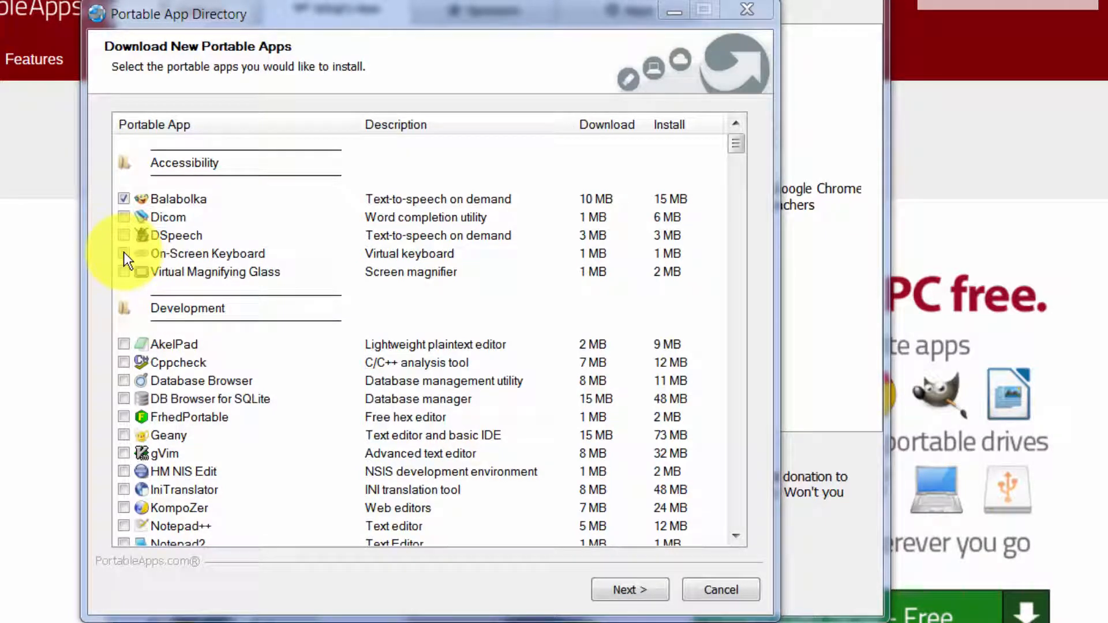
pyautogui.moveTo(275, 261)
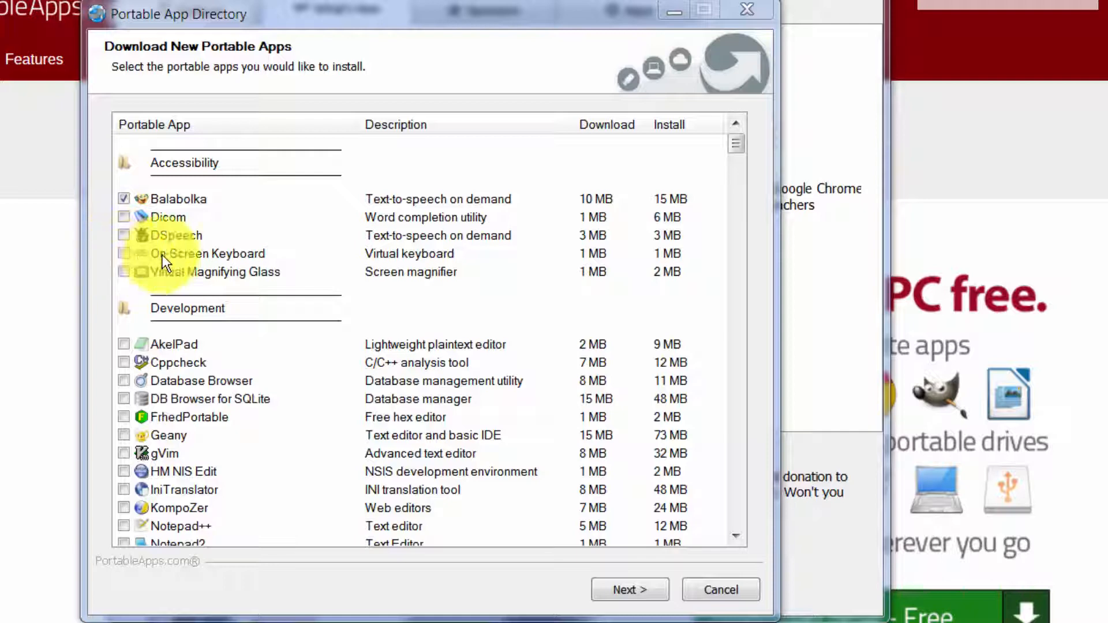
pyautogui.click(124, 253)
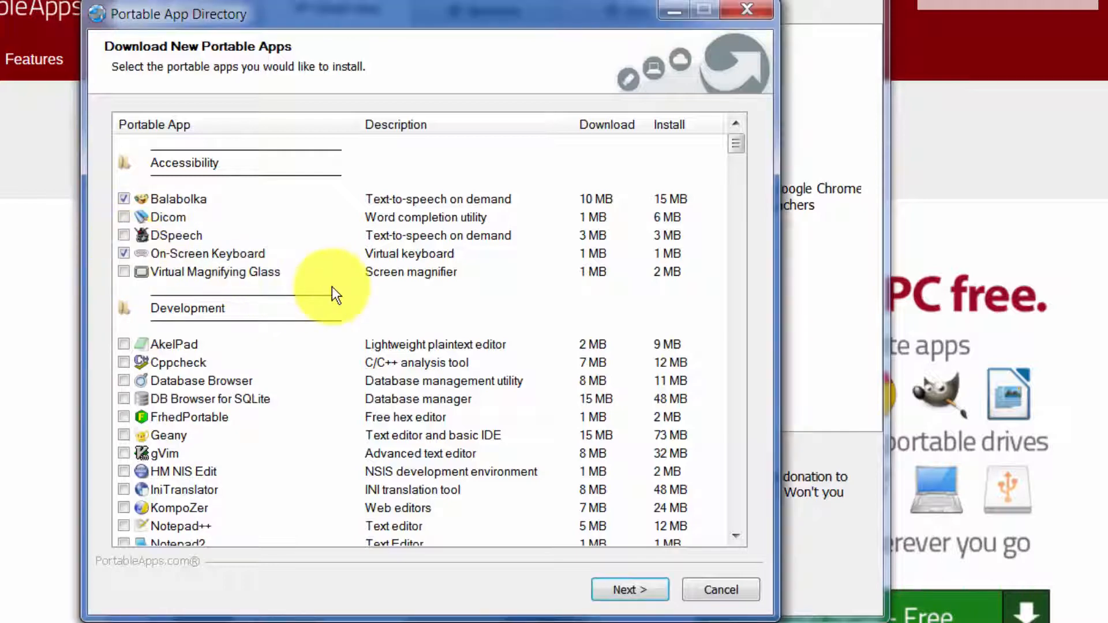
pyautogui.scroll(-3)
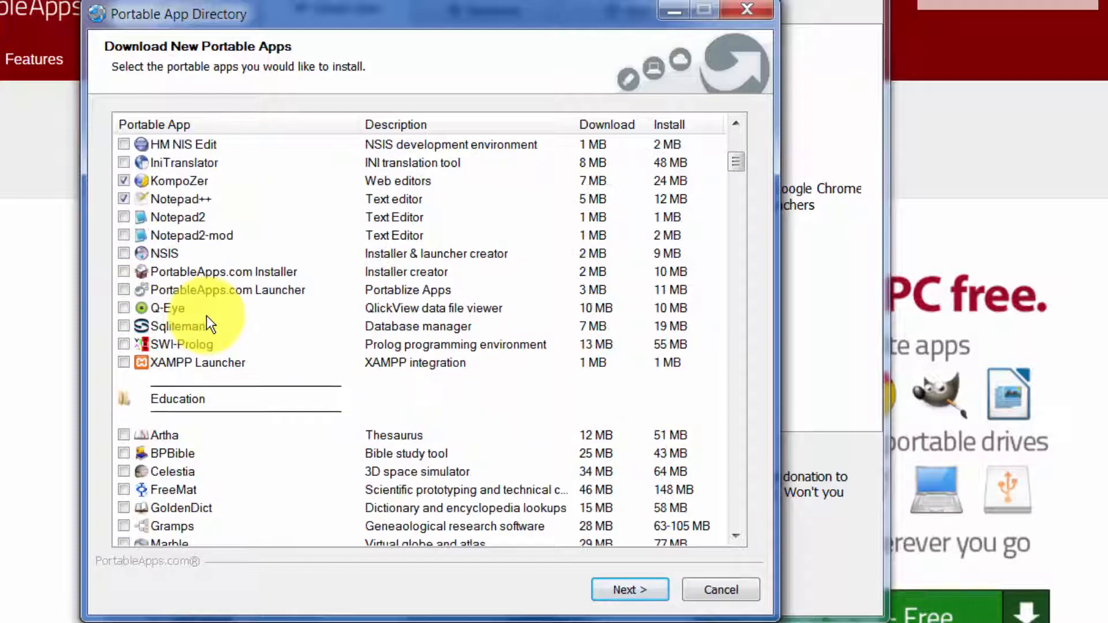
pyautogui.scroll(-3)
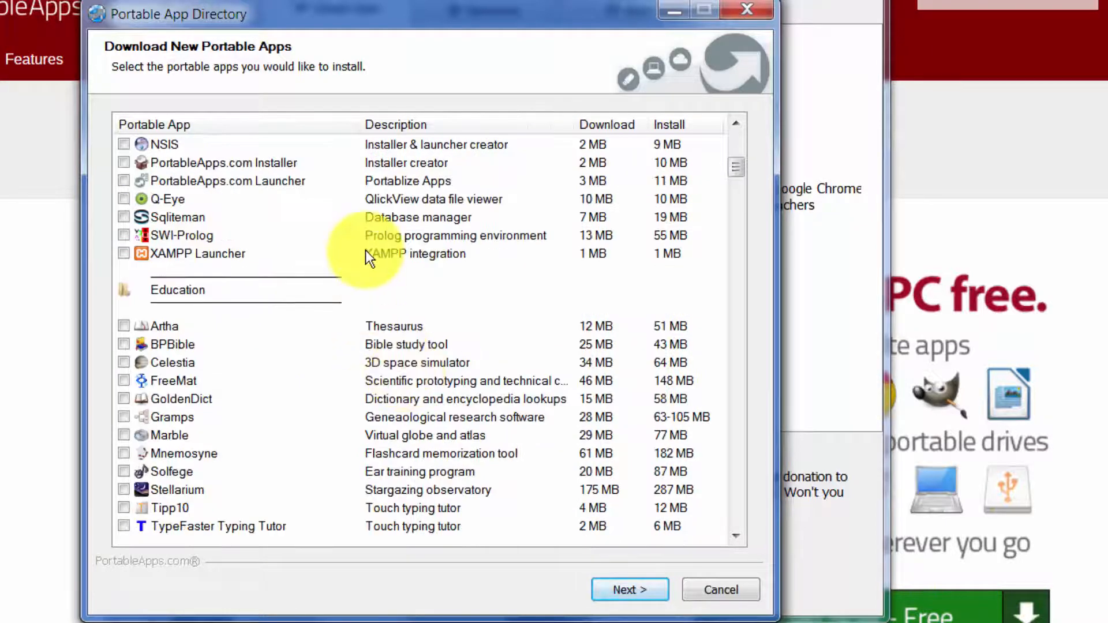
pyautogui.scroll(-3)
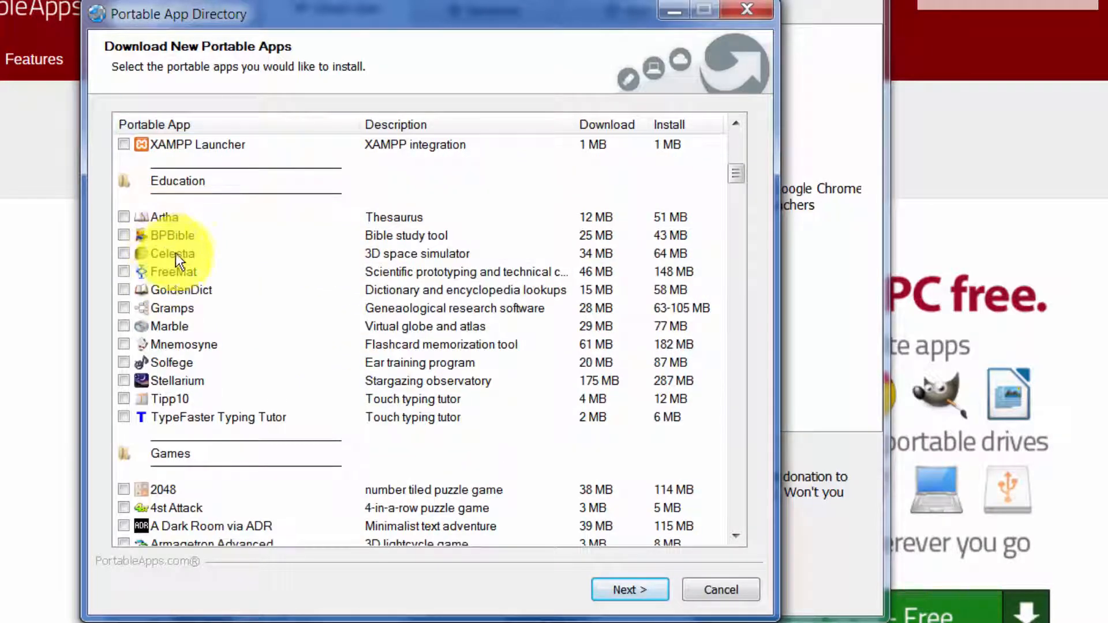
pyautogui.moveTo(124, 259)
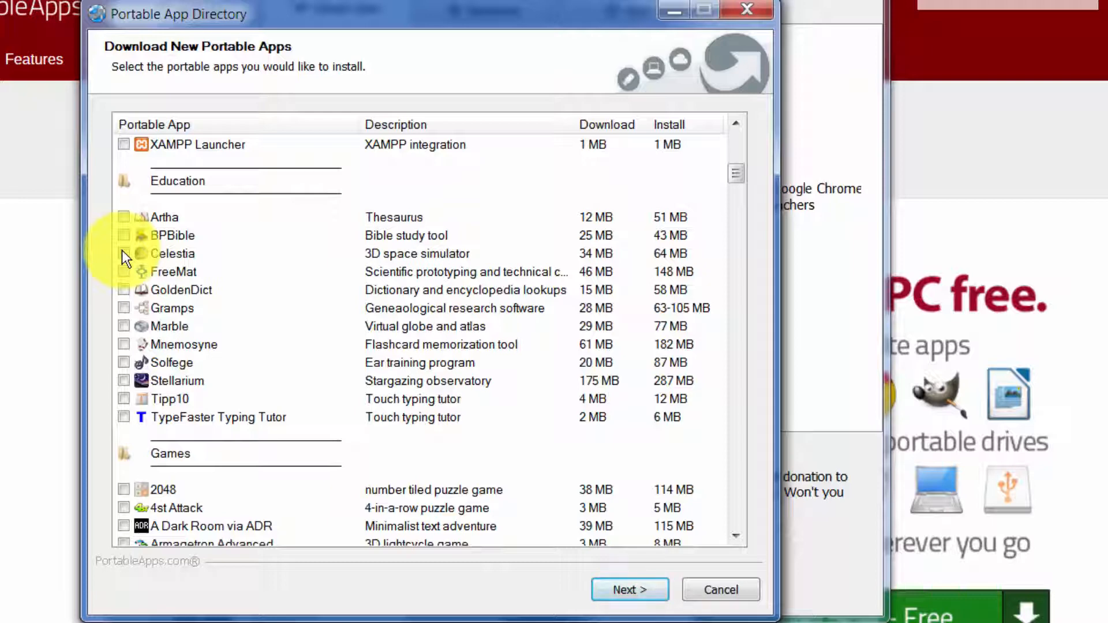
pyautogui.scroll(-3)
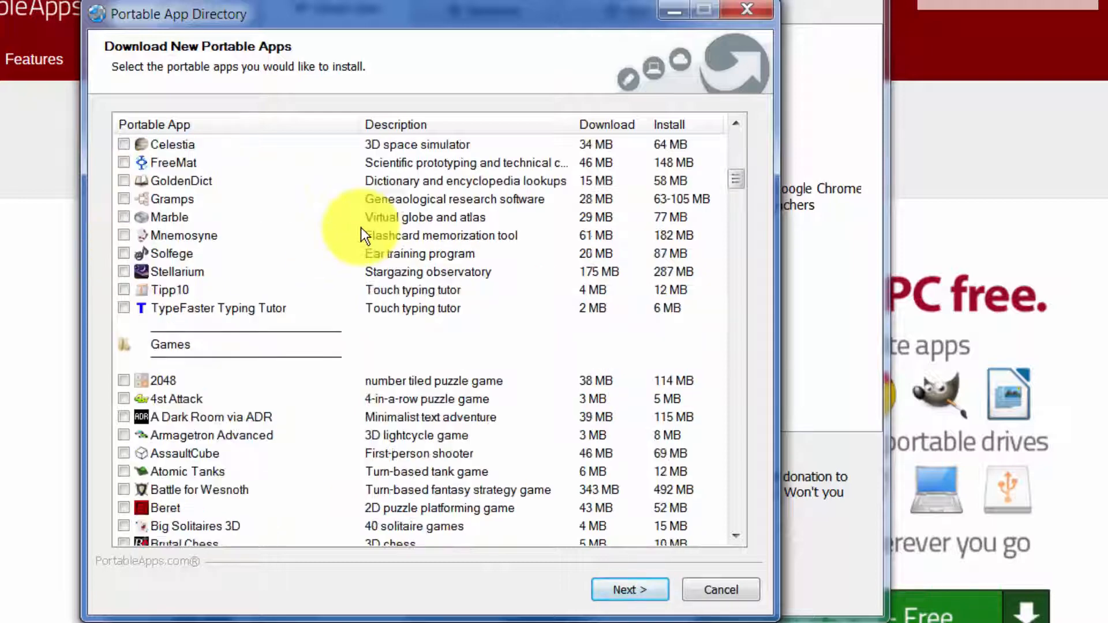
pyautogui.moveTo(216, 205)
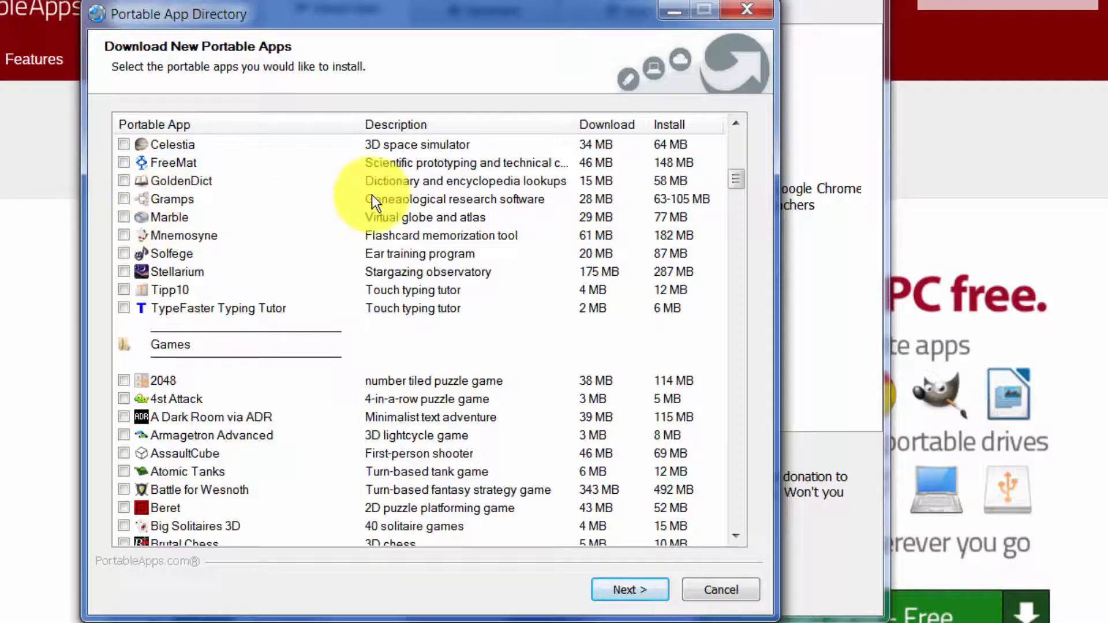
pyautogui.scroll(-3)
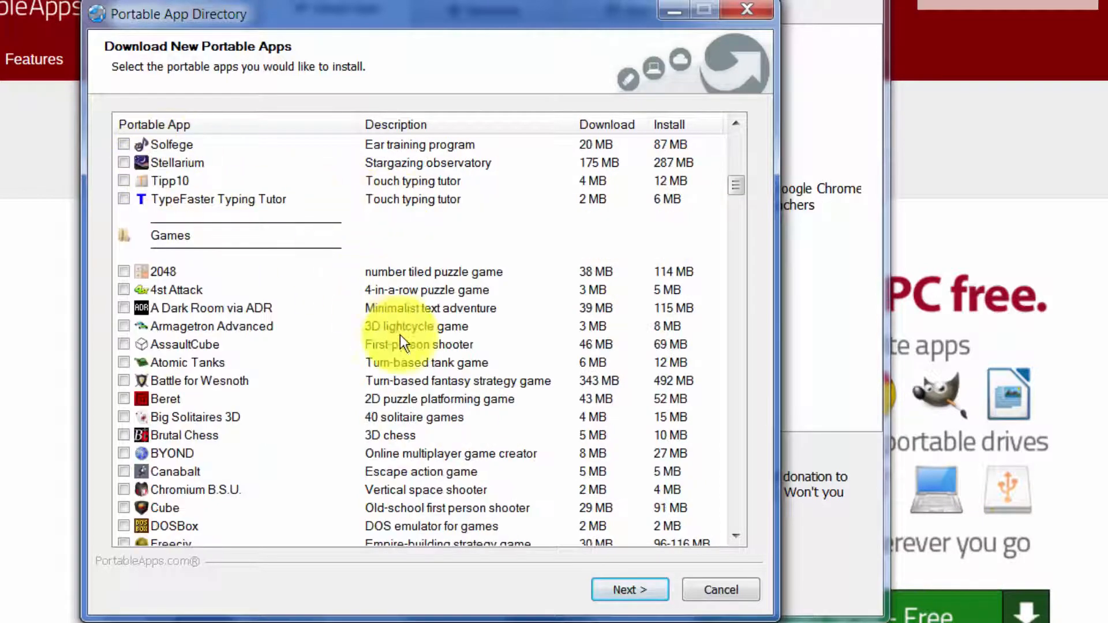
pyautogui.scroll(-3)
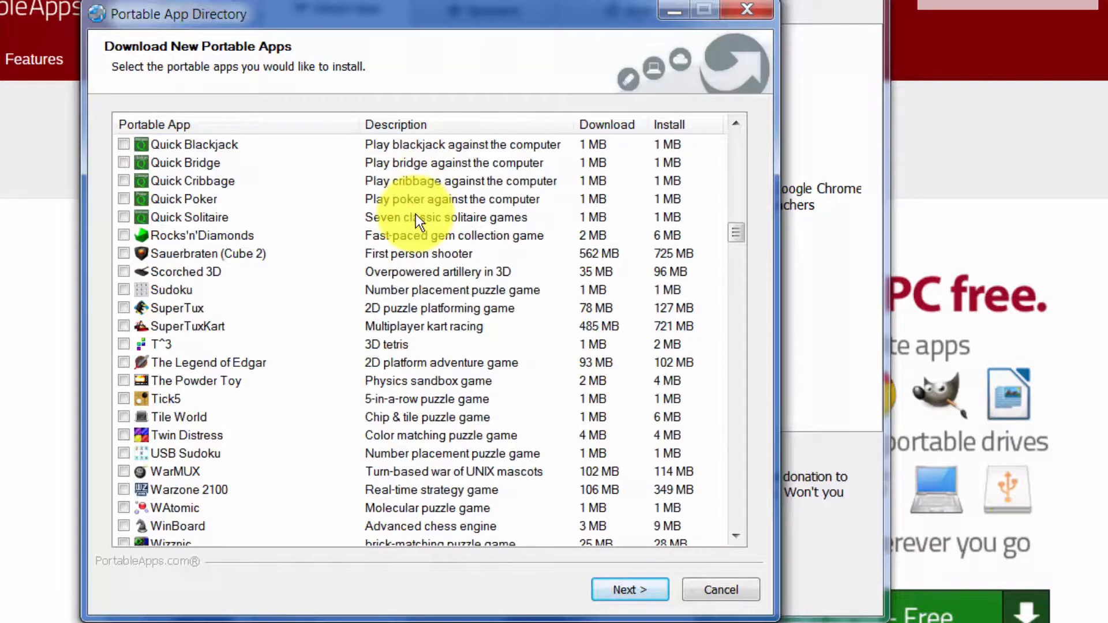
pyautogui.scroll(-3)
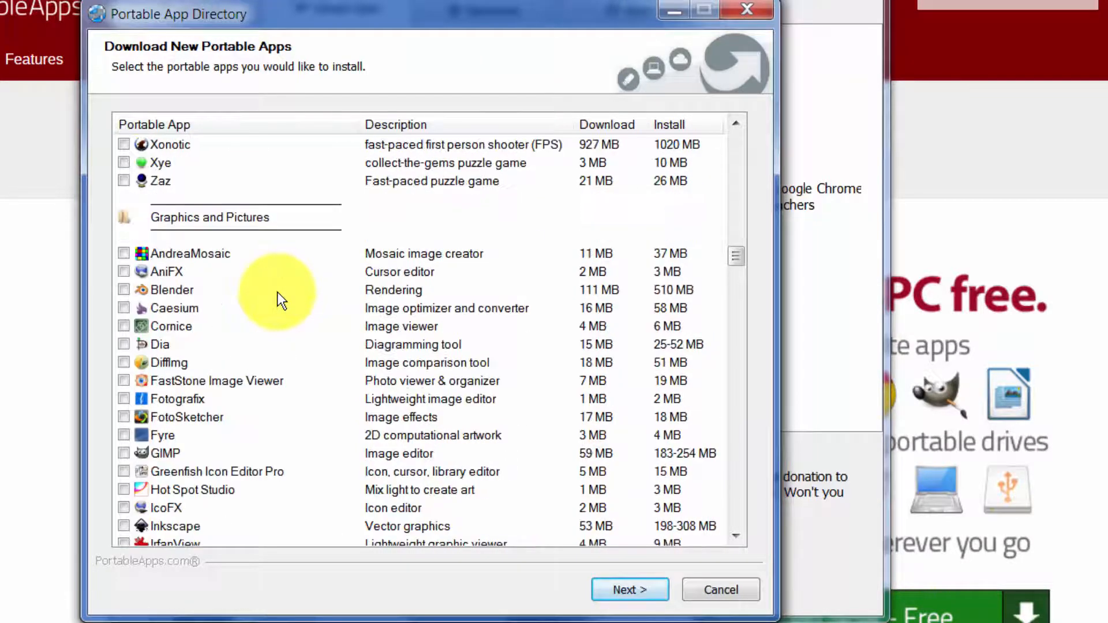
# Tick GIMP, Inkscape, PhotoFiltre and PicPick under Graphics and Pictures
pyautogui.scroll(-3)
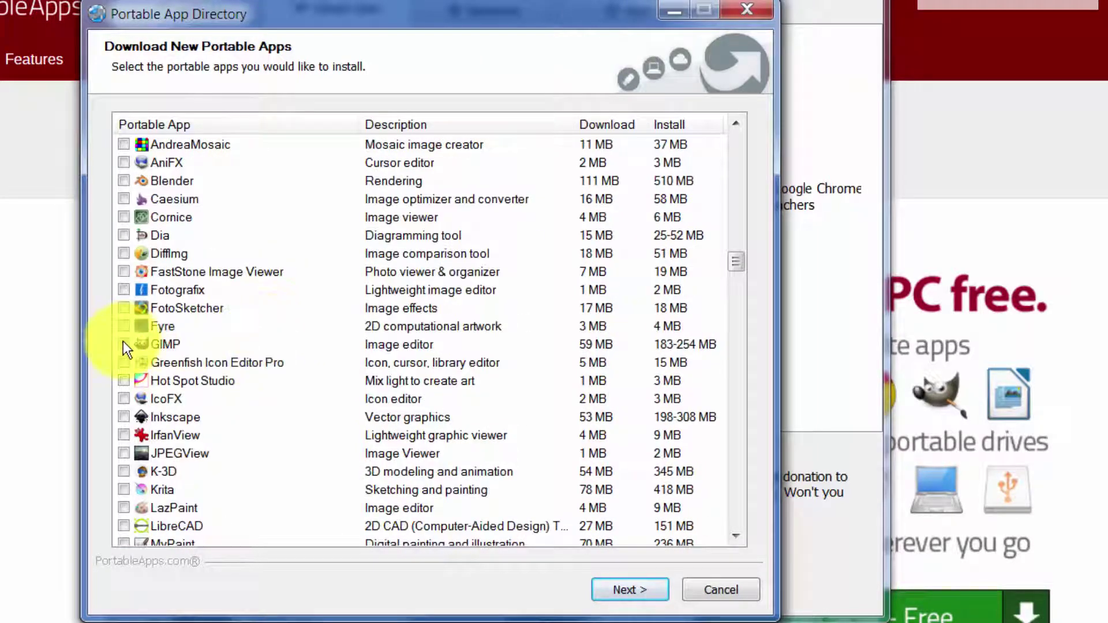
pyautogui.click(123, 345)
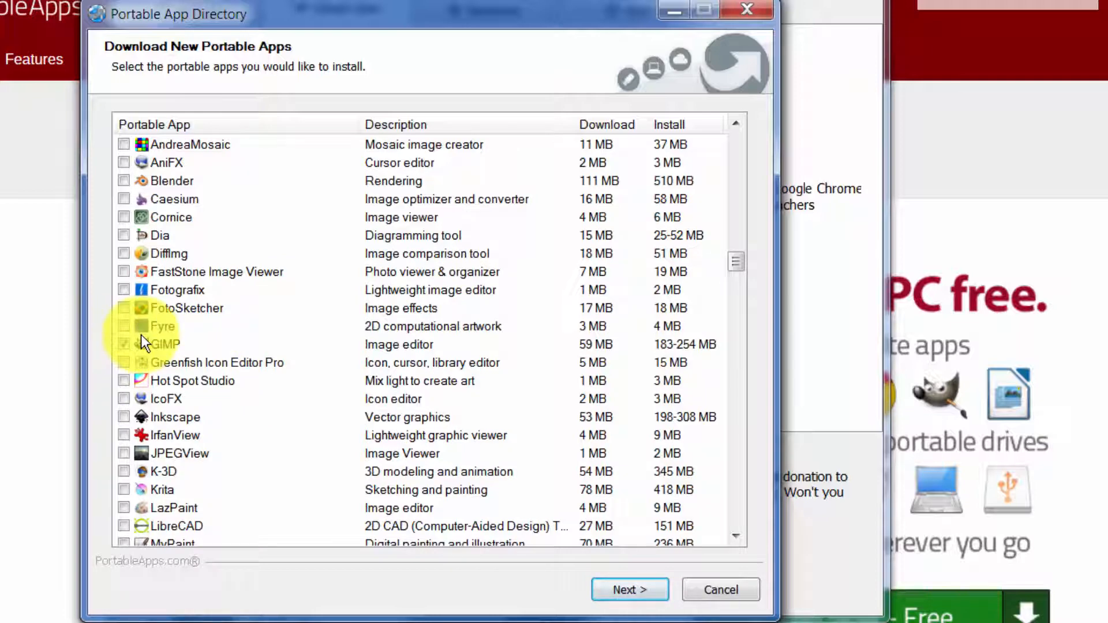
pyautogui.click(123, 344)
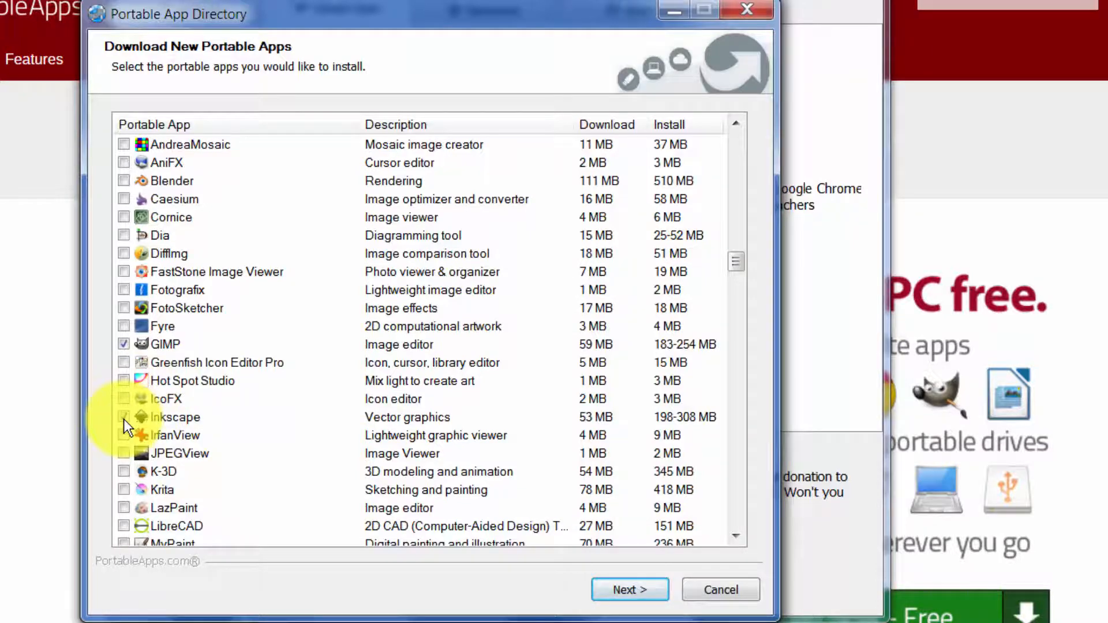
pyautogui.click(123, 417)
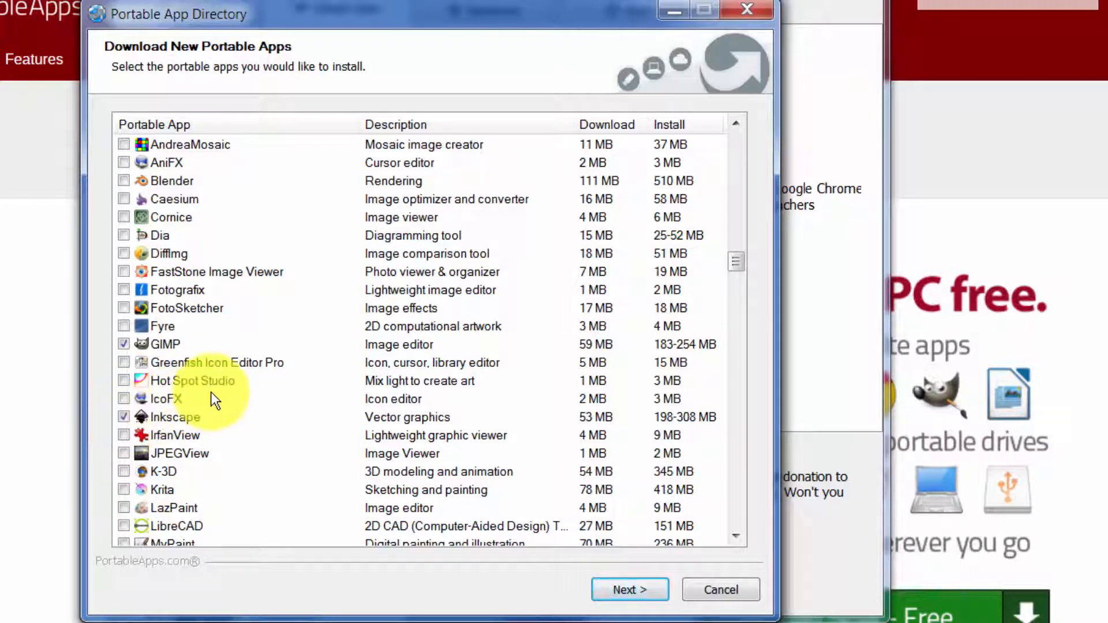
pyautogui.scroll(-3)
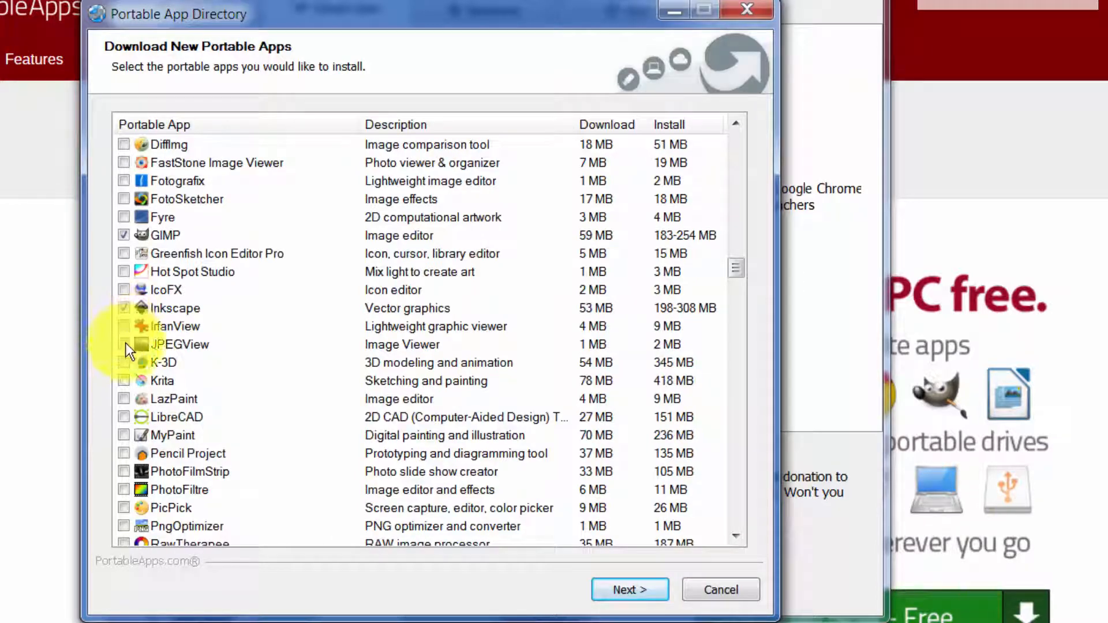
pyautogui.scroll(-3)
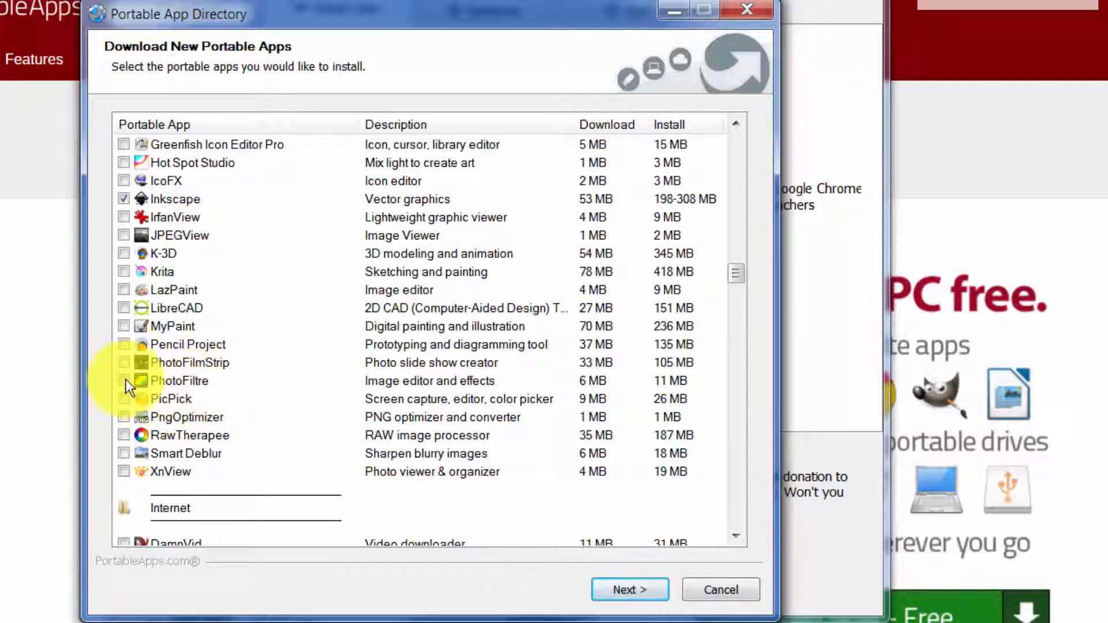
pyautogui.click(124, 399)
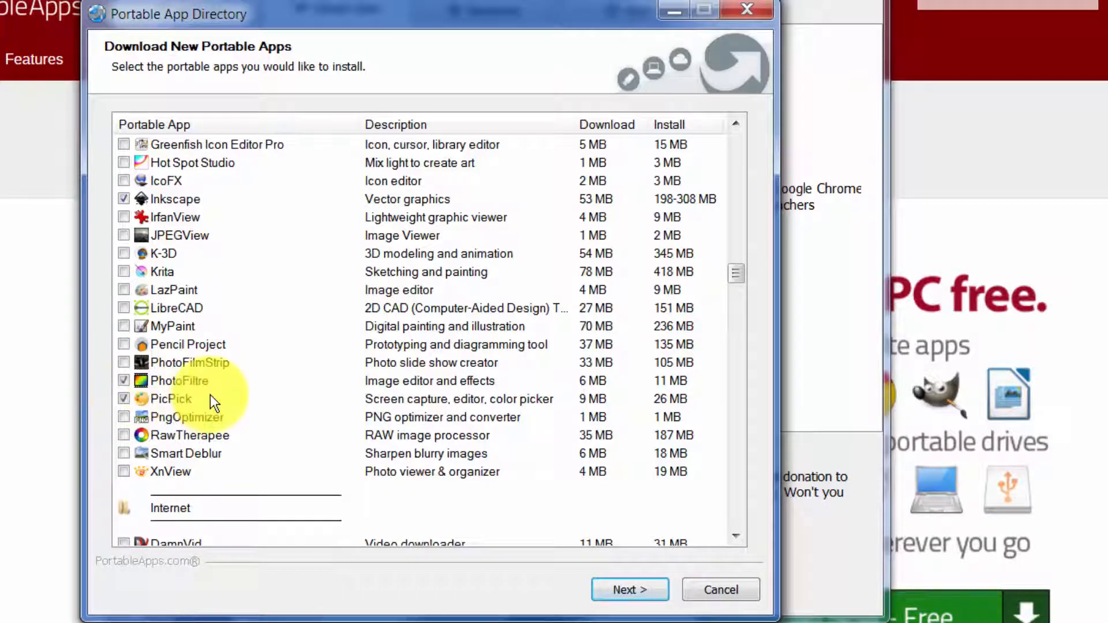
pyautogui.moveTo(215, 390)
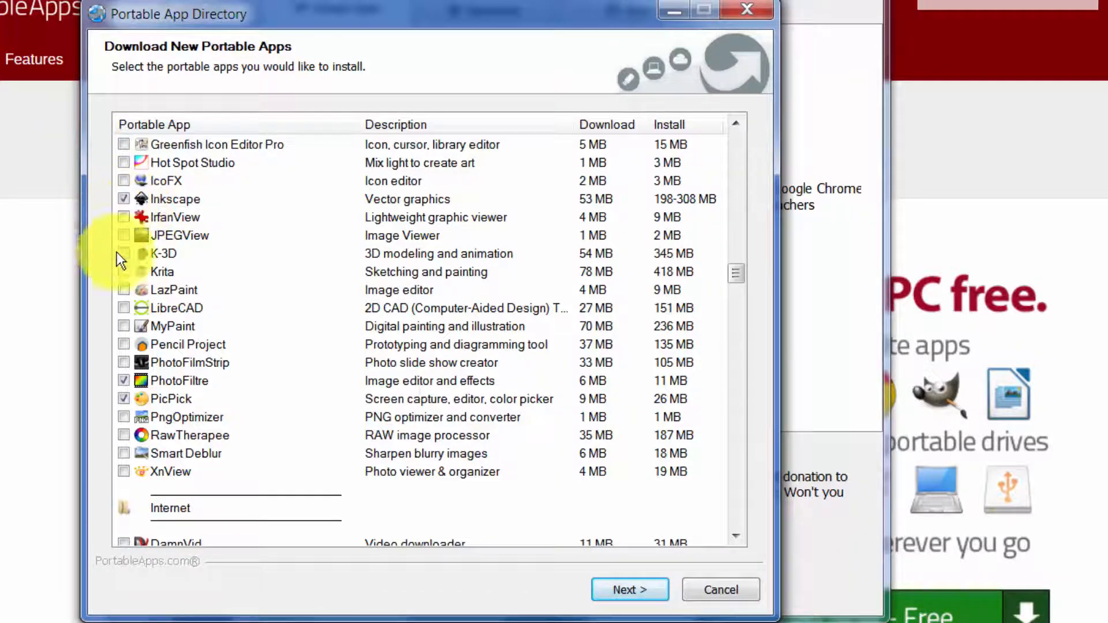
# Tick FileZilla under Internet, then scroll past Music and Video into Office
pyautogui.scroll(-3)
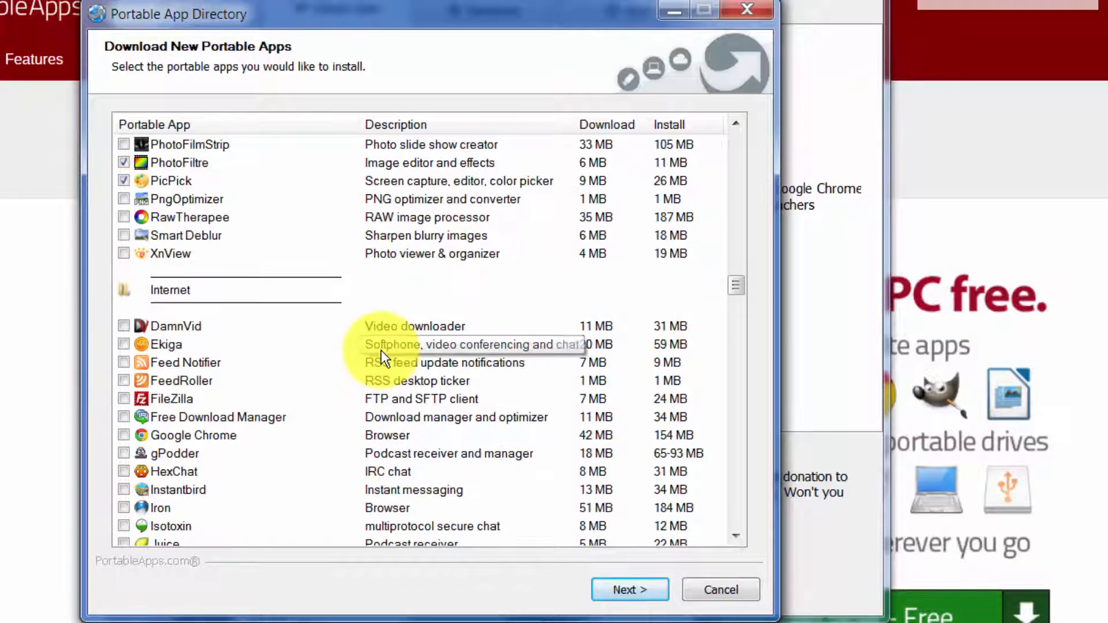
pyautogui.scroll(-3)
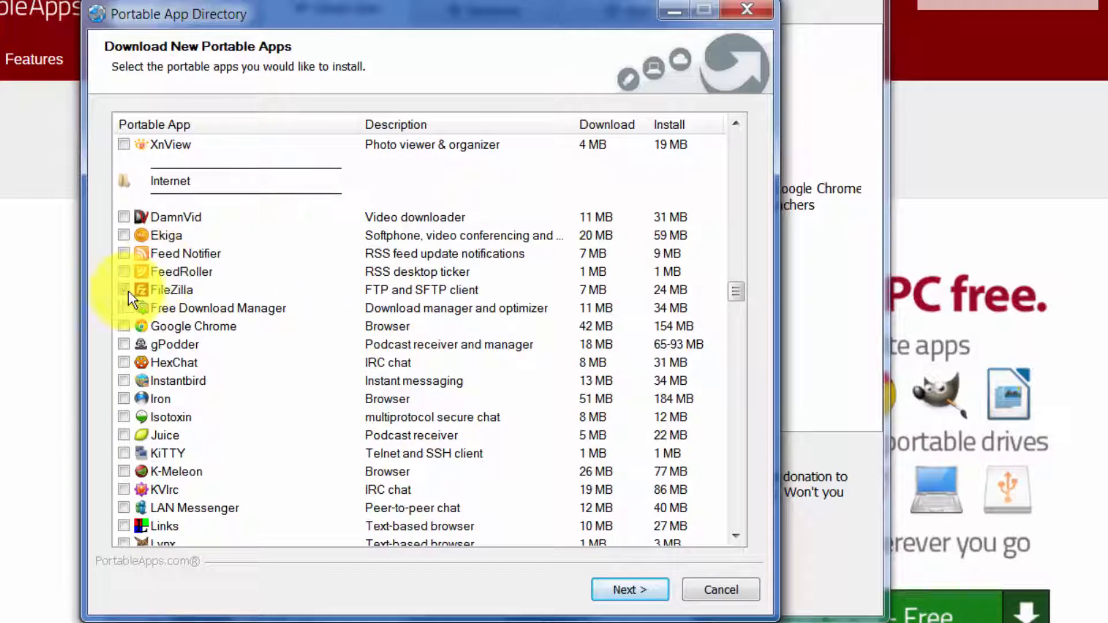
pyautogui.click(123, 290)
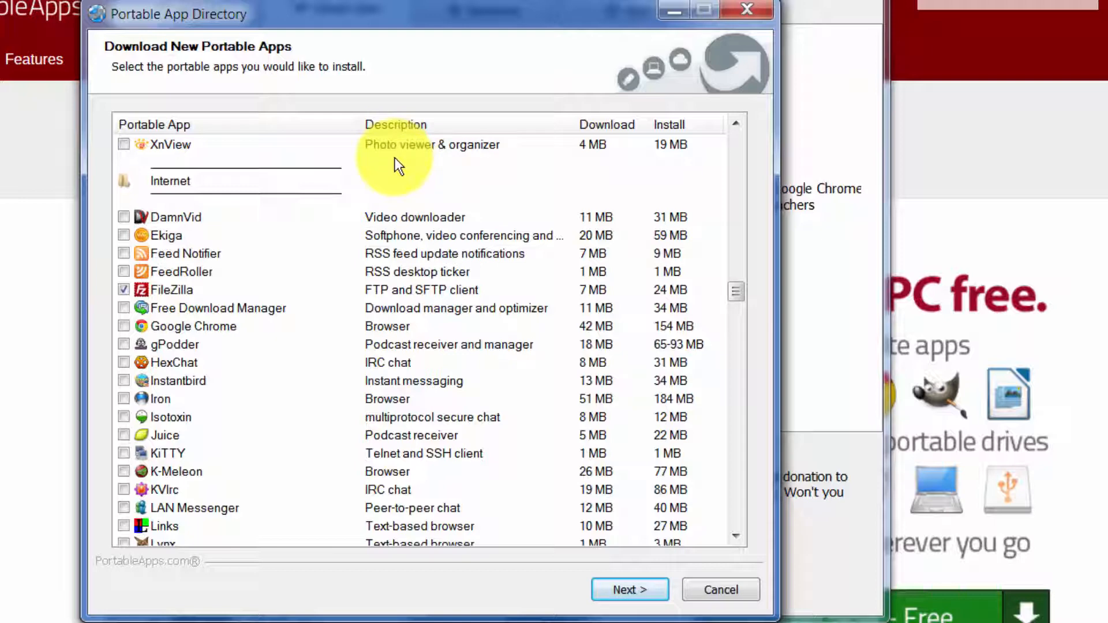
pyautogui.scroll(-3)
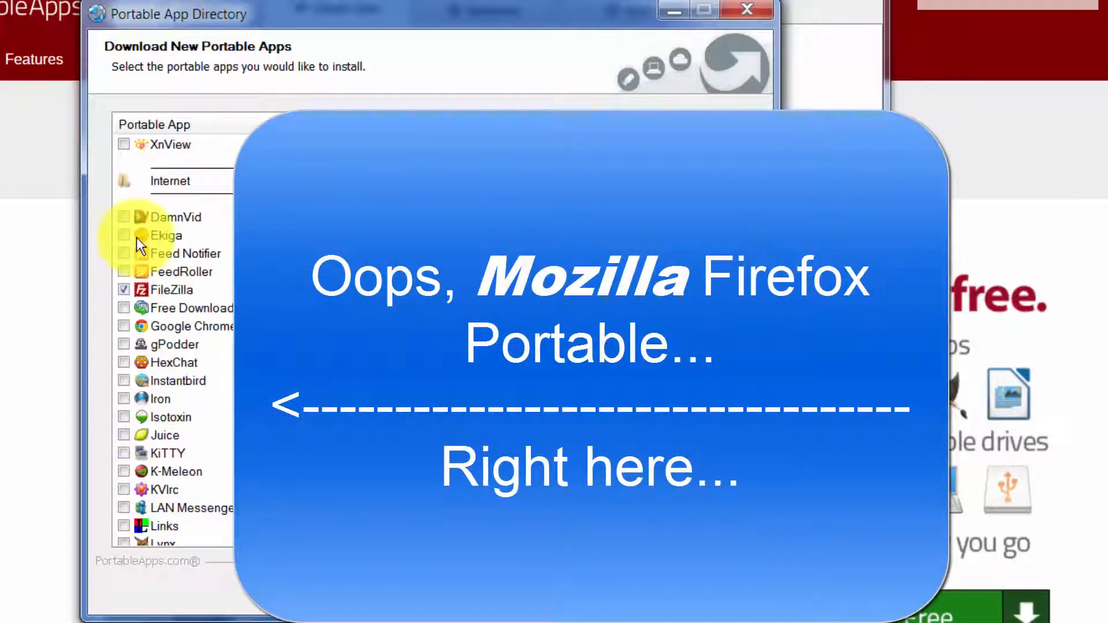
pyautogui.scroll(-3)
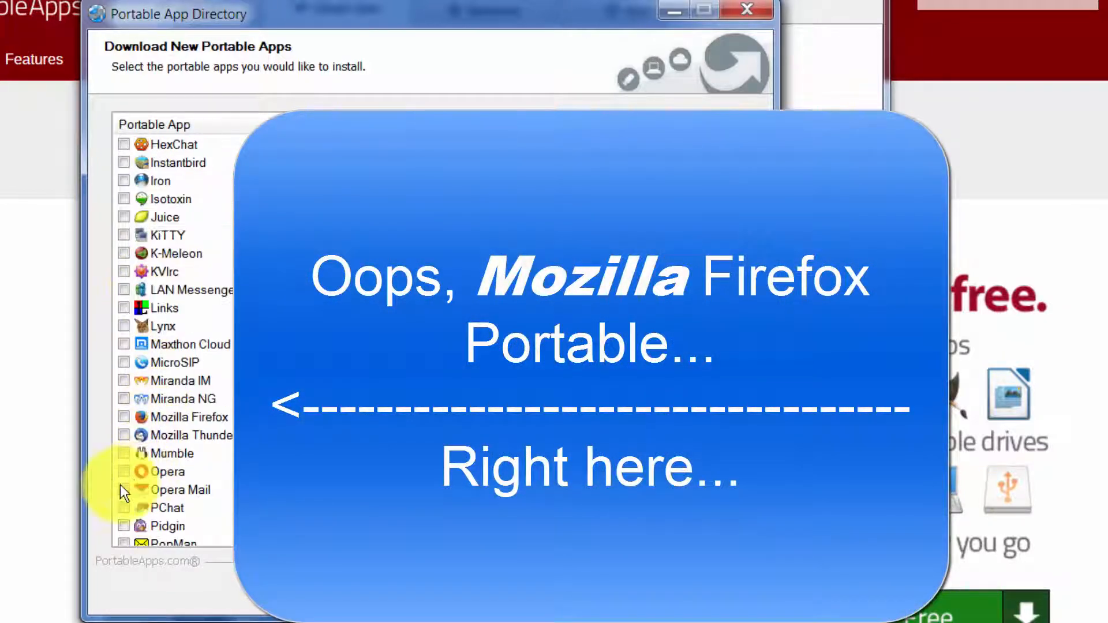
pyautogui.scroll(-3)
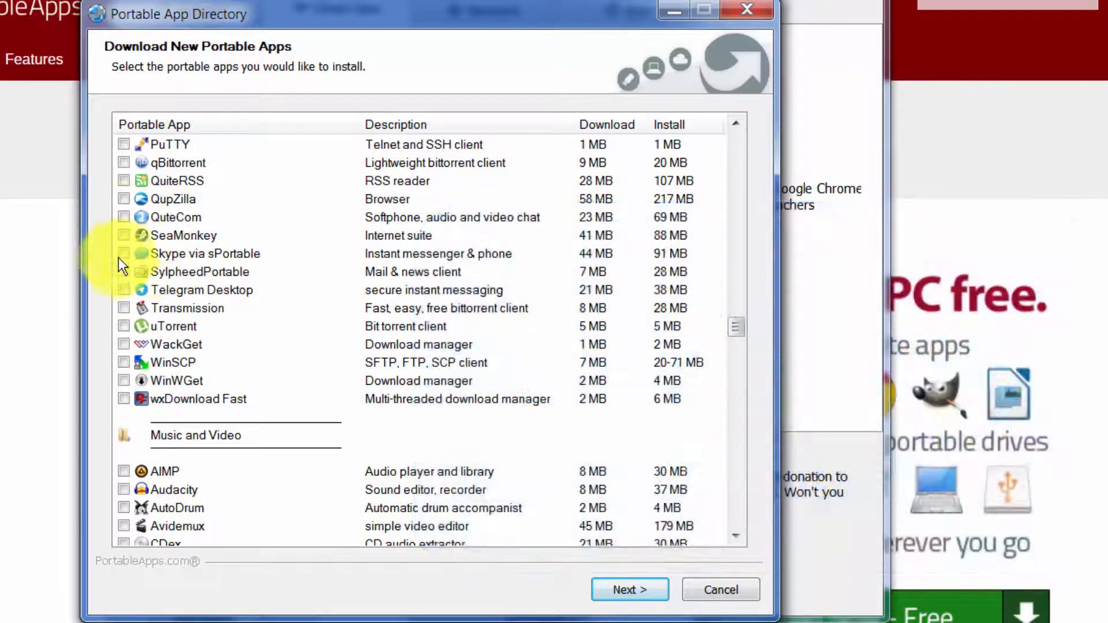
pyautogui.scroll(-3)
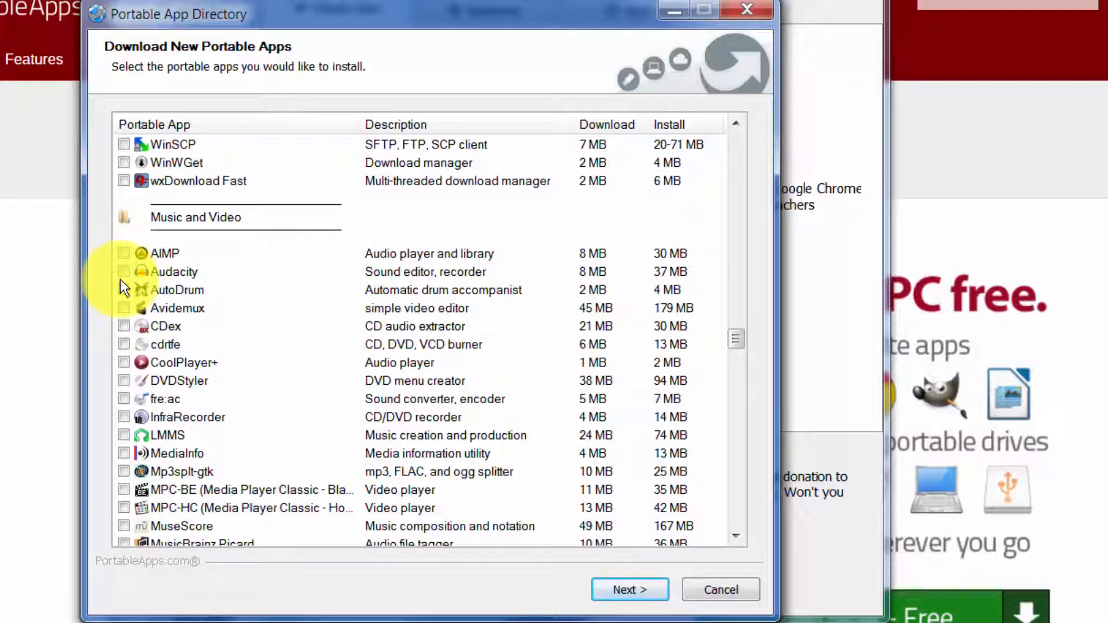
pyautogui.scroll(-3)
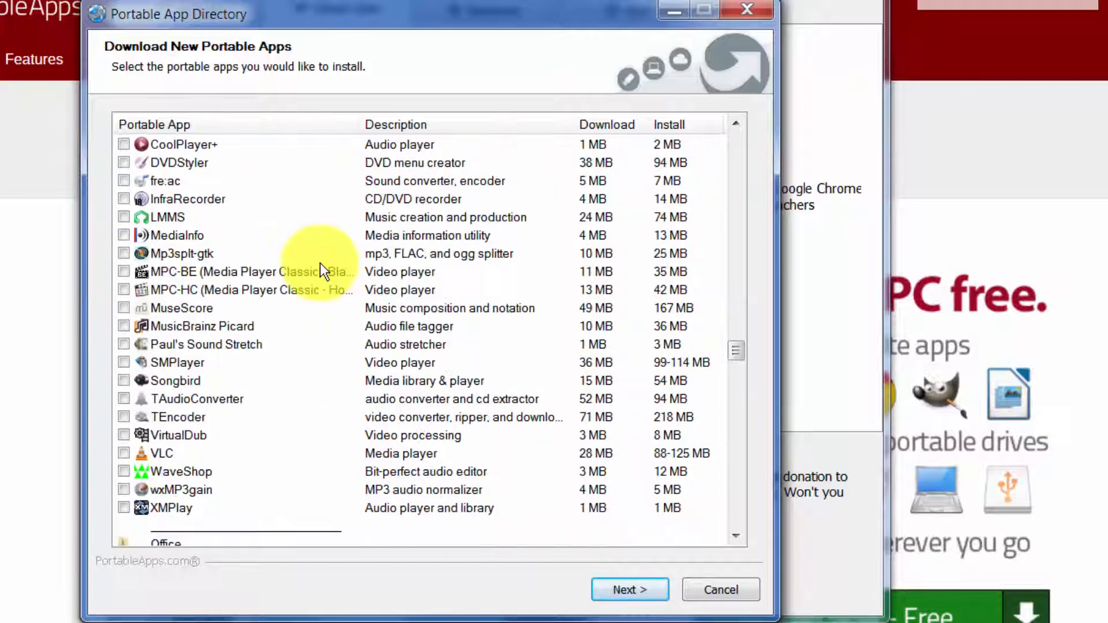
pyautogui.scroll(-3)
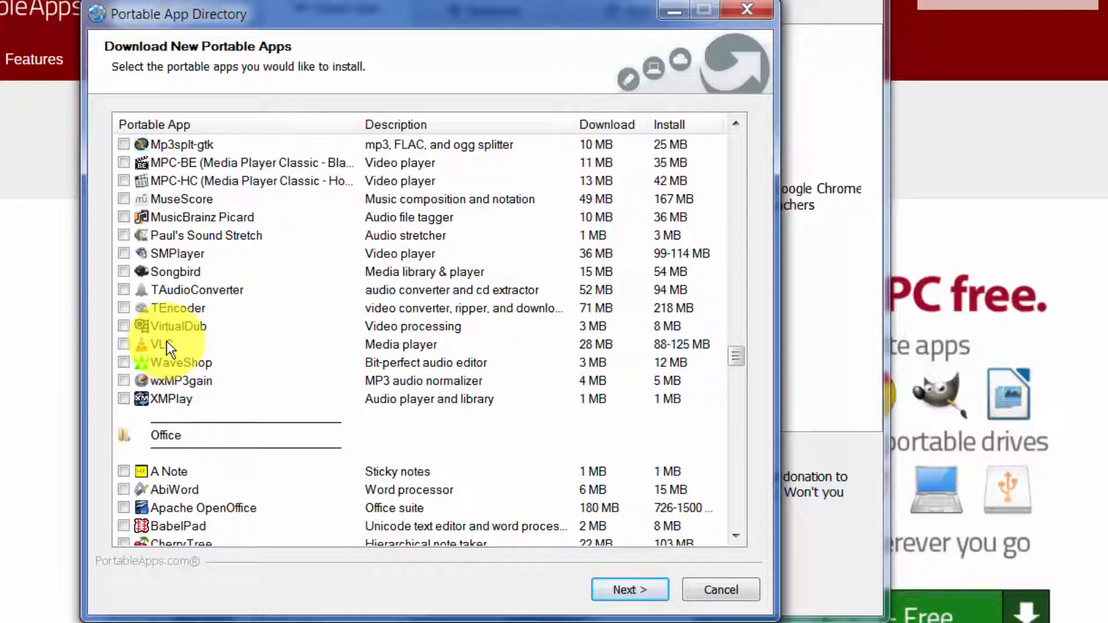
pyautogui.moveTo(156, 353)
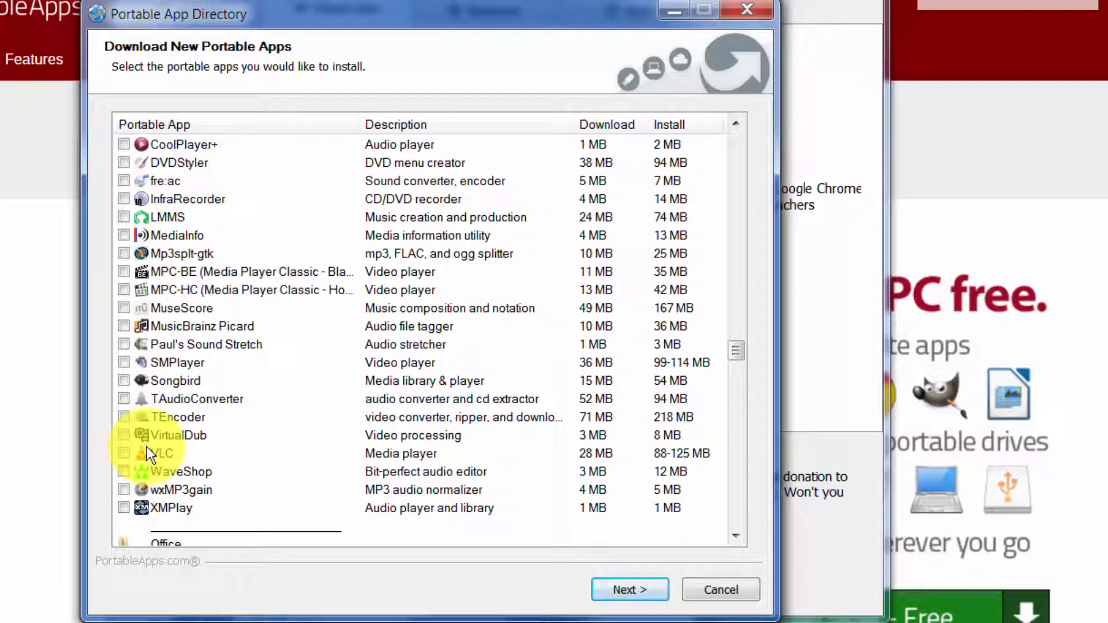
pyautogui.scroll(-3)
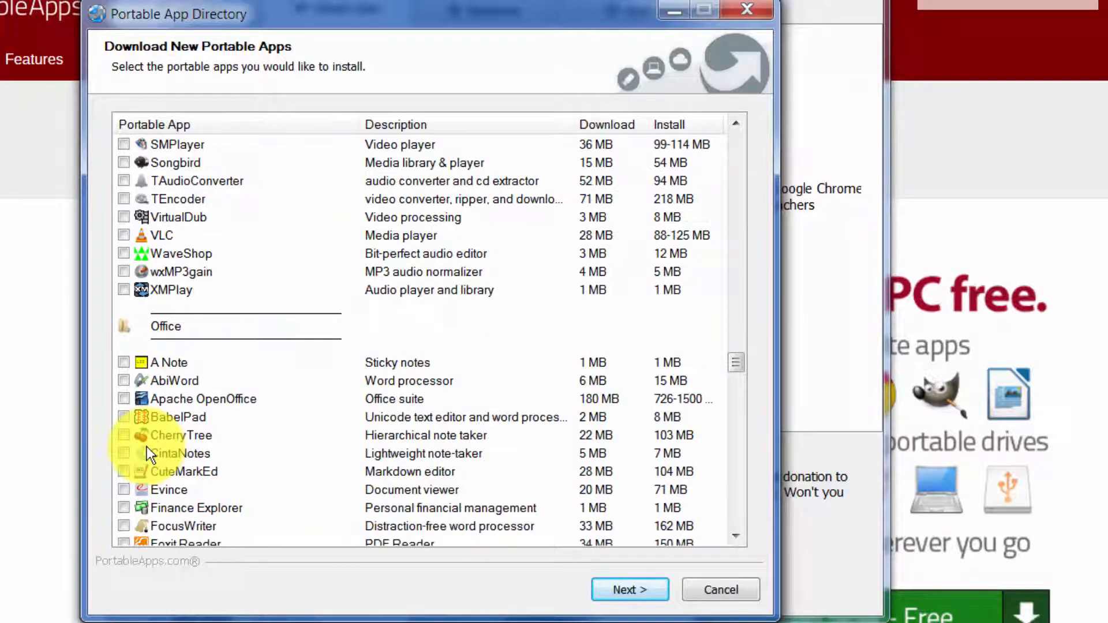
pyautogui.scroll(-3)
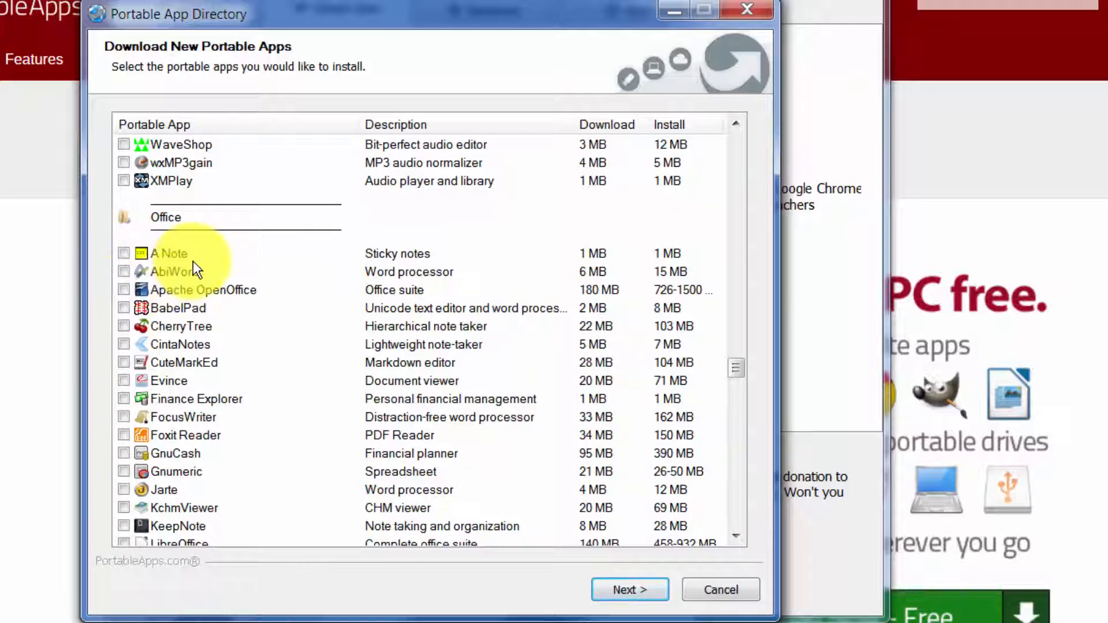
# Tick LibreOffice and SumatraPDF, then scroll through Security into Utilities
pyautogui.scroll(-3)
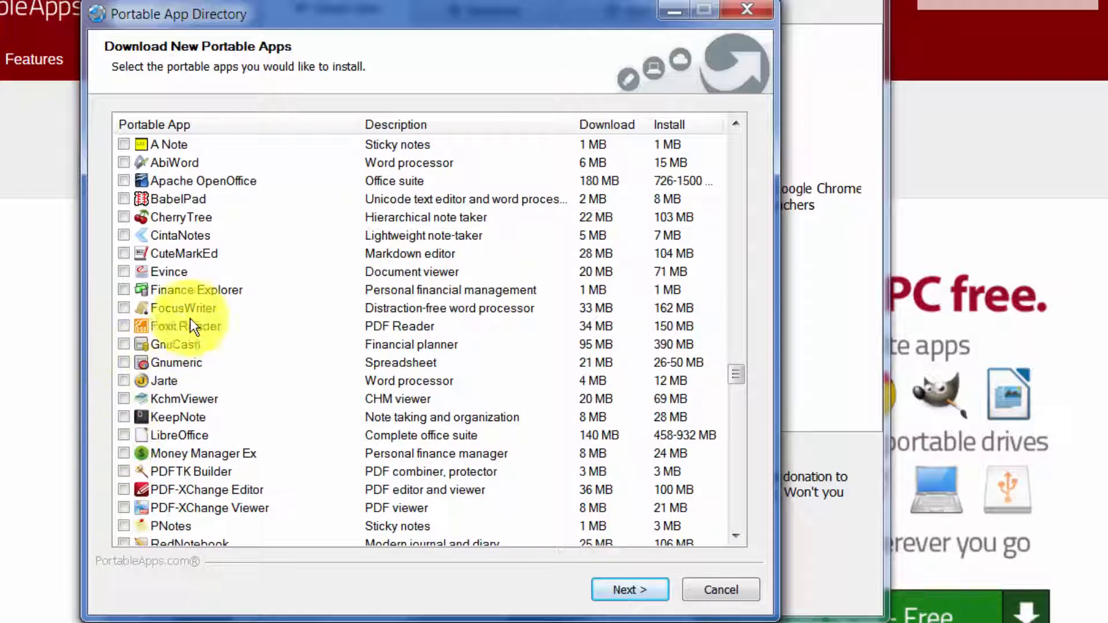
pyautogui.scroll(-3)
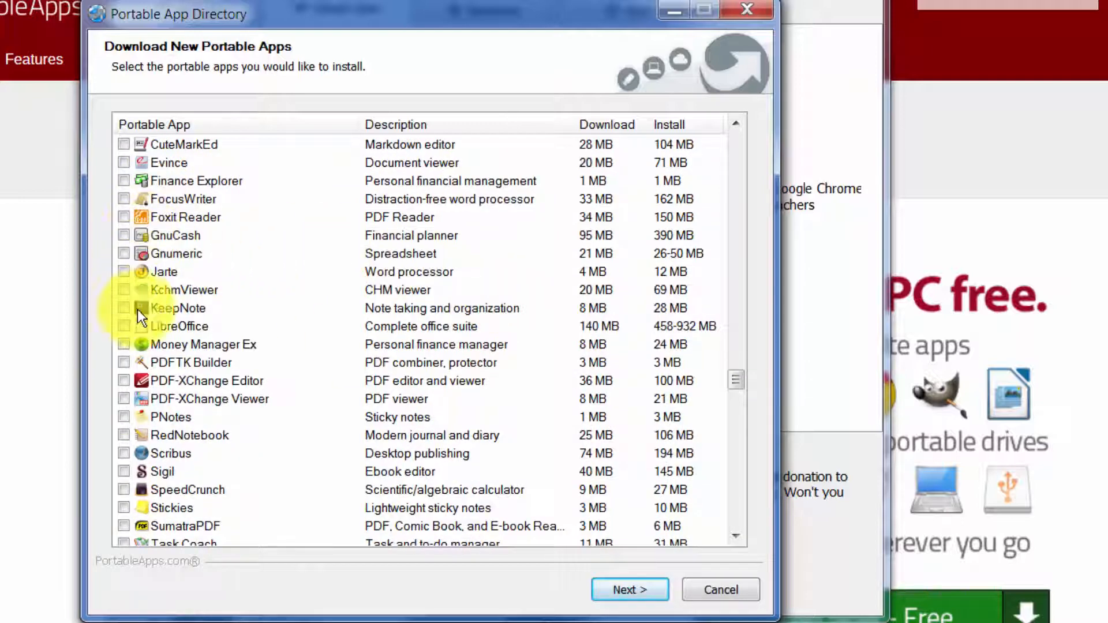
pyautogui.click(124, 327)
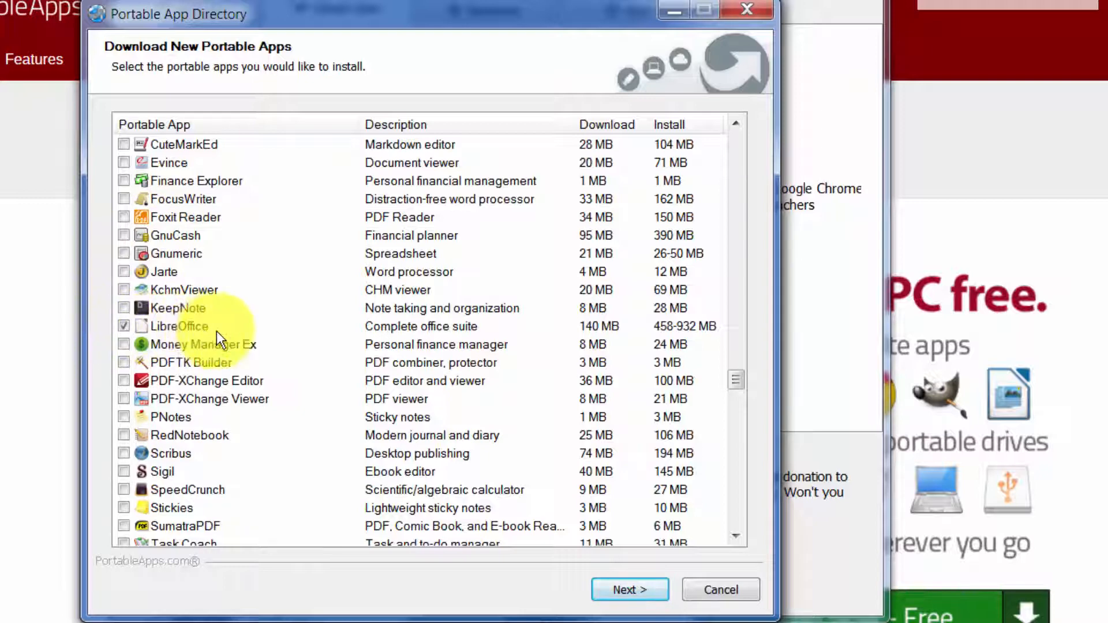
pyautogui.moveTo(268, 347)
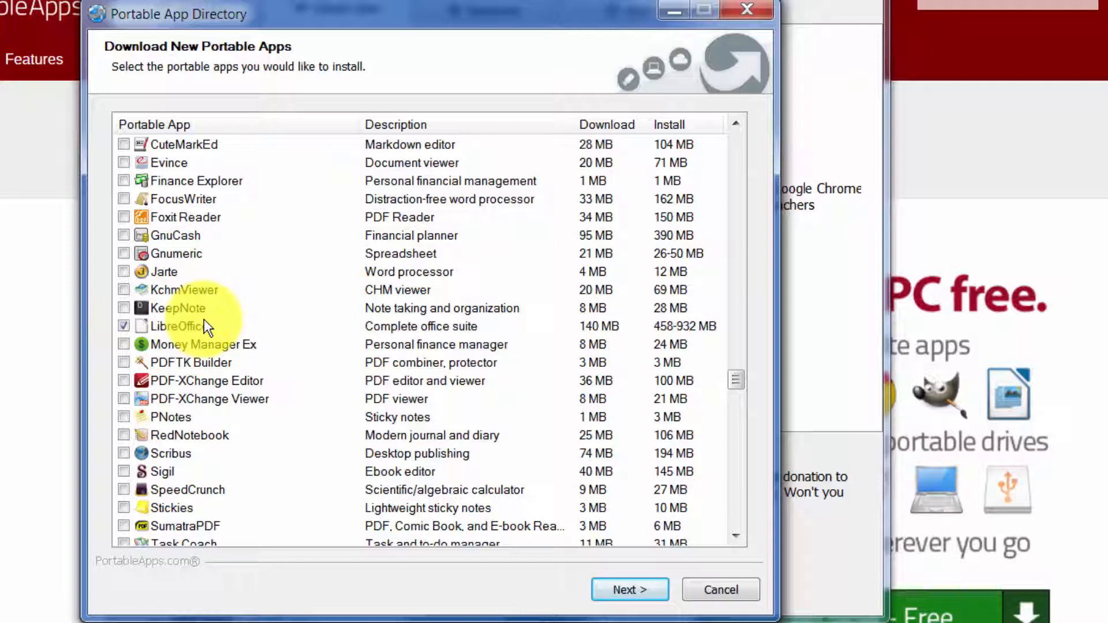
pyautogui.moveTo(229, 305)
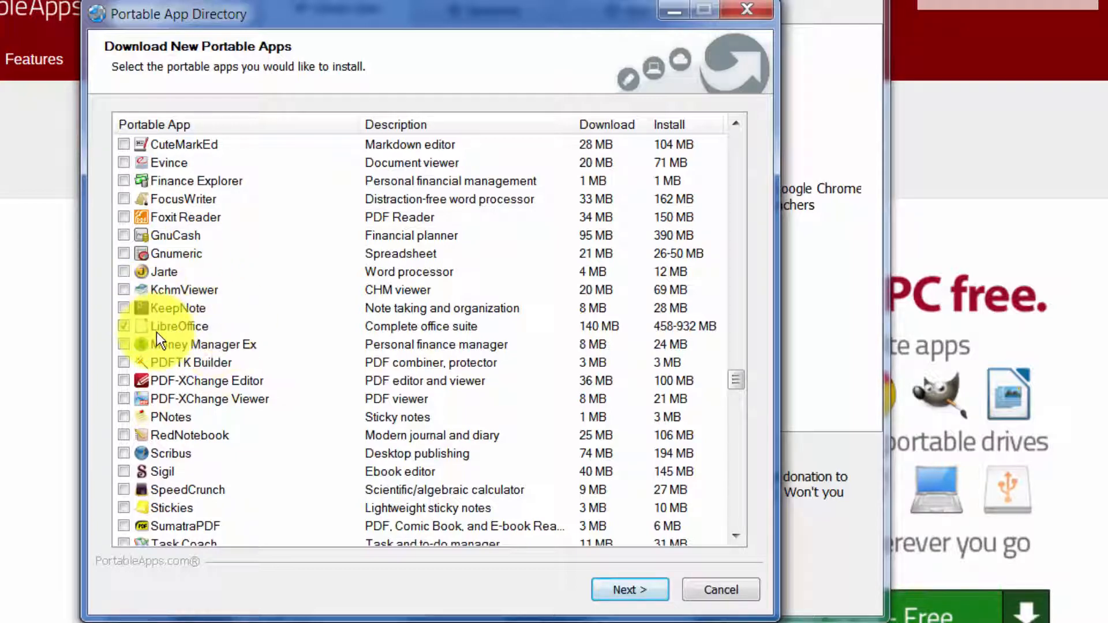
pyautogui.scroll(-3)
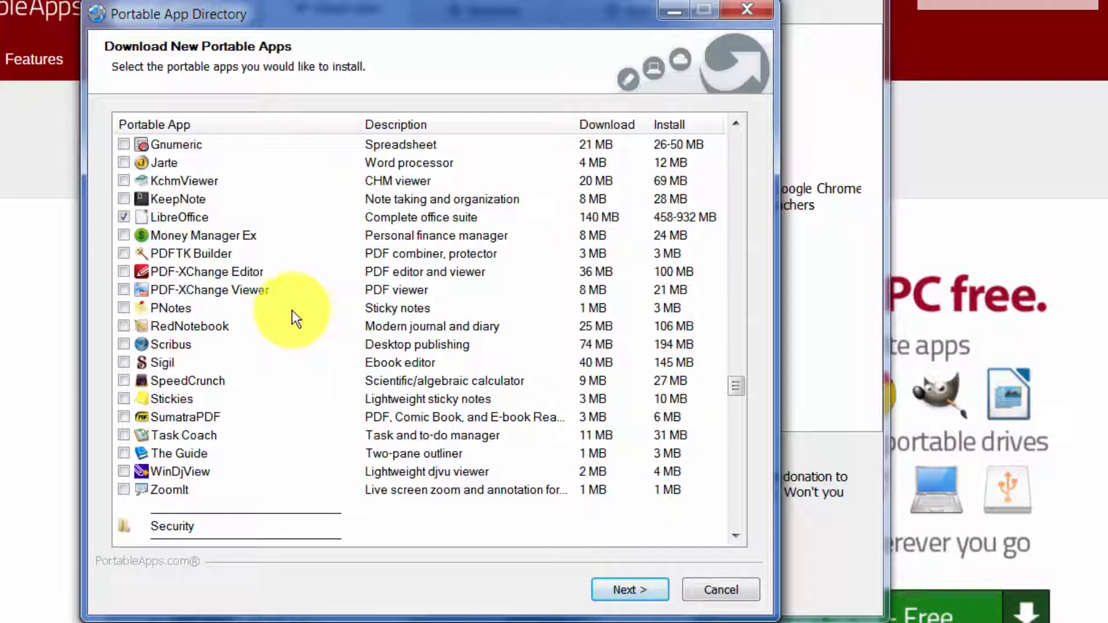
pyautogui.click(123, 417)
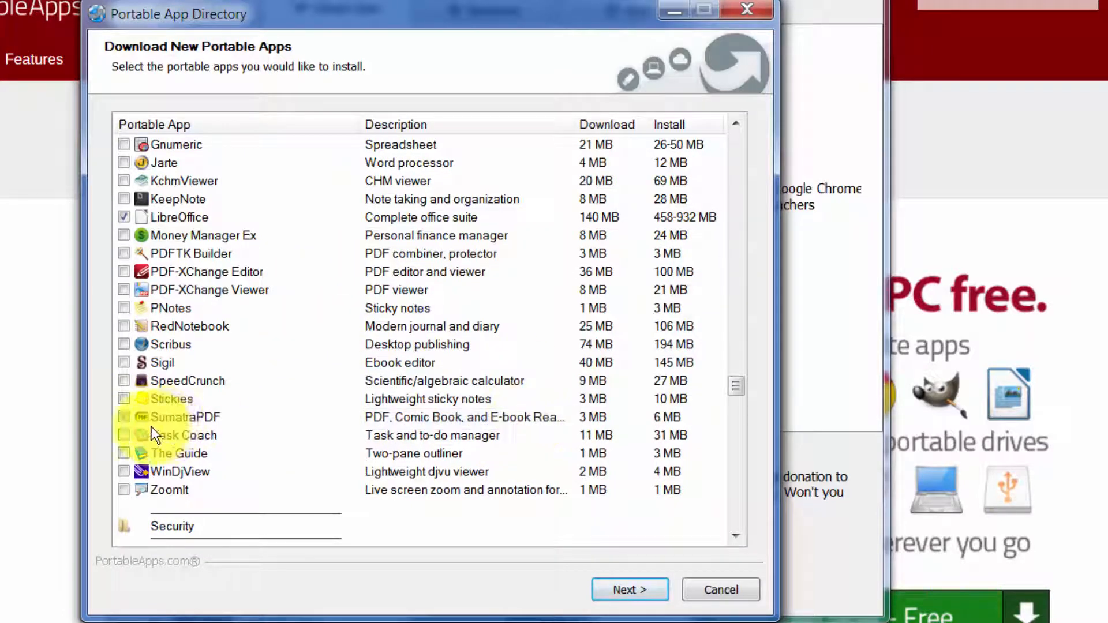
pyautogui.click(123, 417)
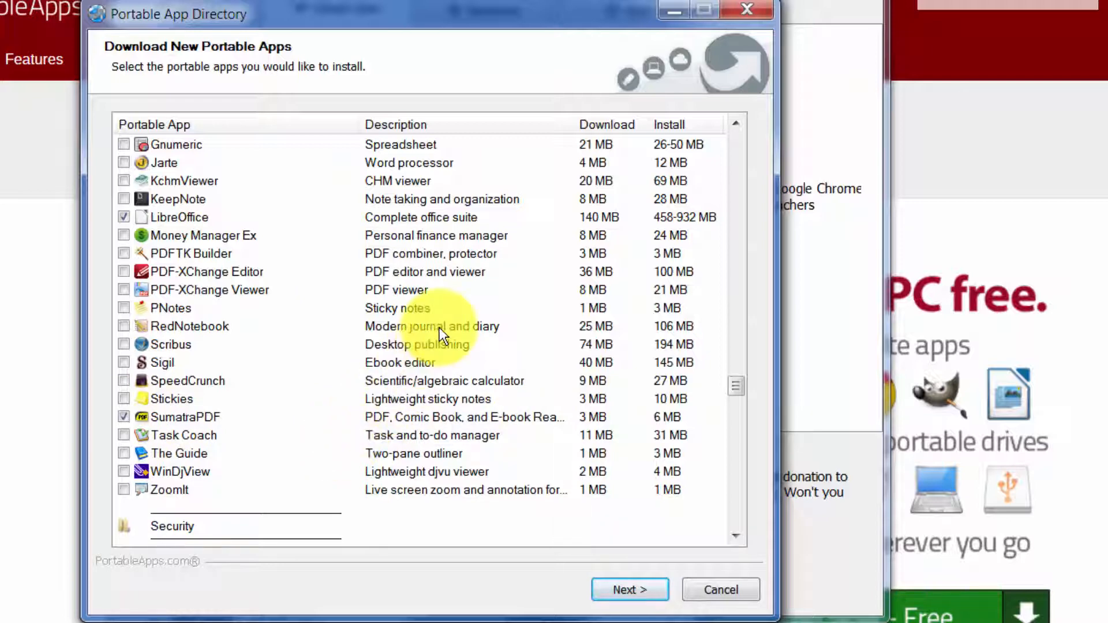
pyautogui.scroll(-3)
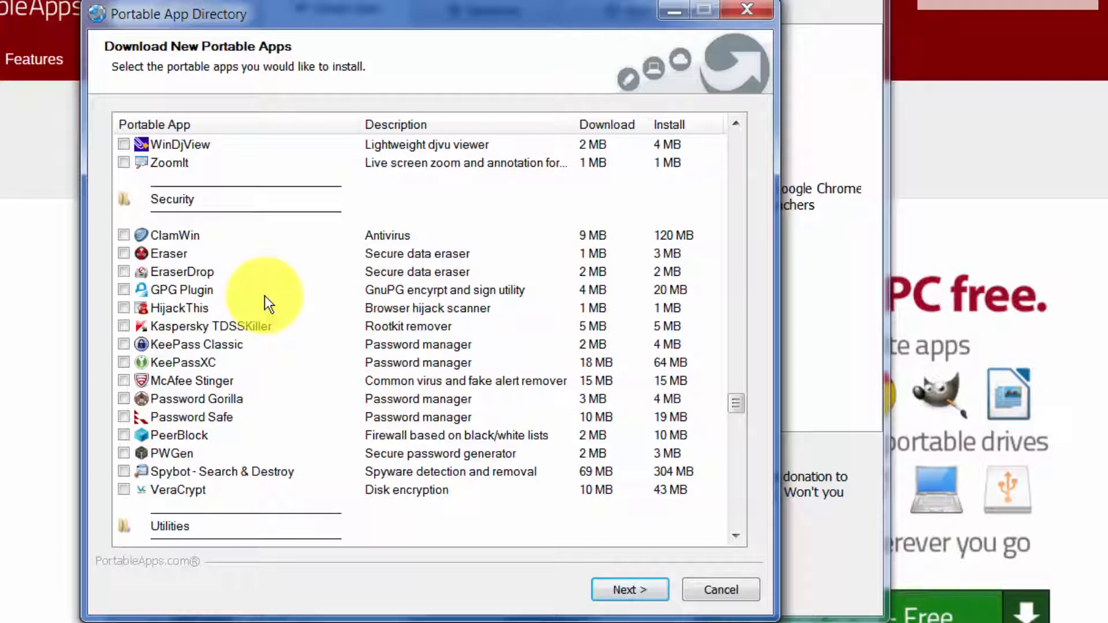
pyautogui.moveTo(185, 326)
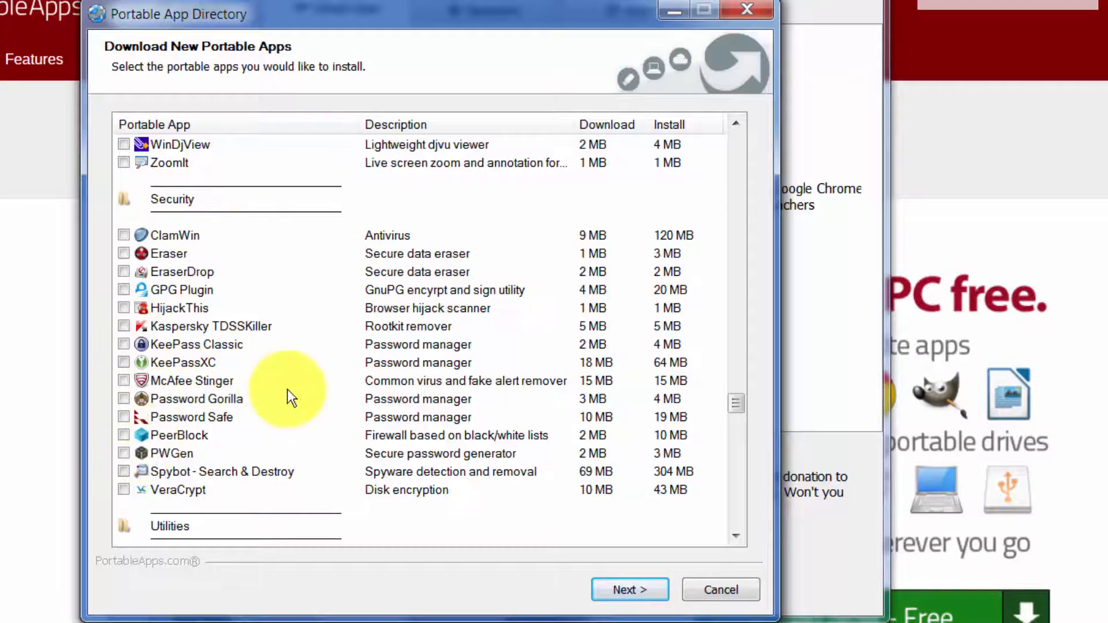
pyautogui.scroll(-3)
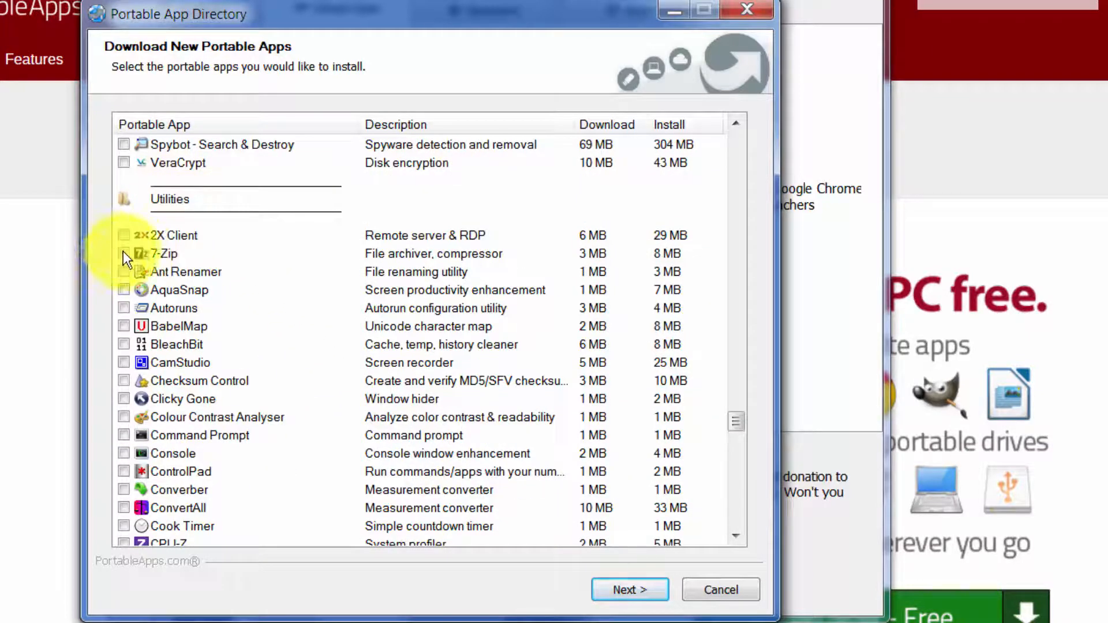
# Tick 7-Zip under Utilities and scroll to the end of the app list
pyautogui.click(123, 253)
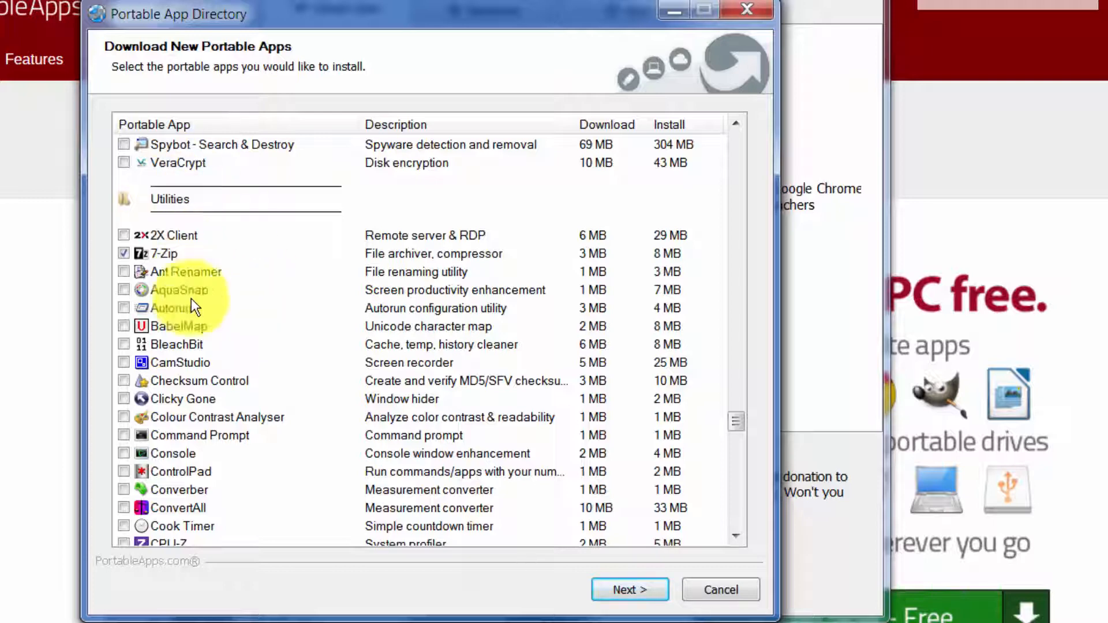
pyautogui.moveTo(173, 251)
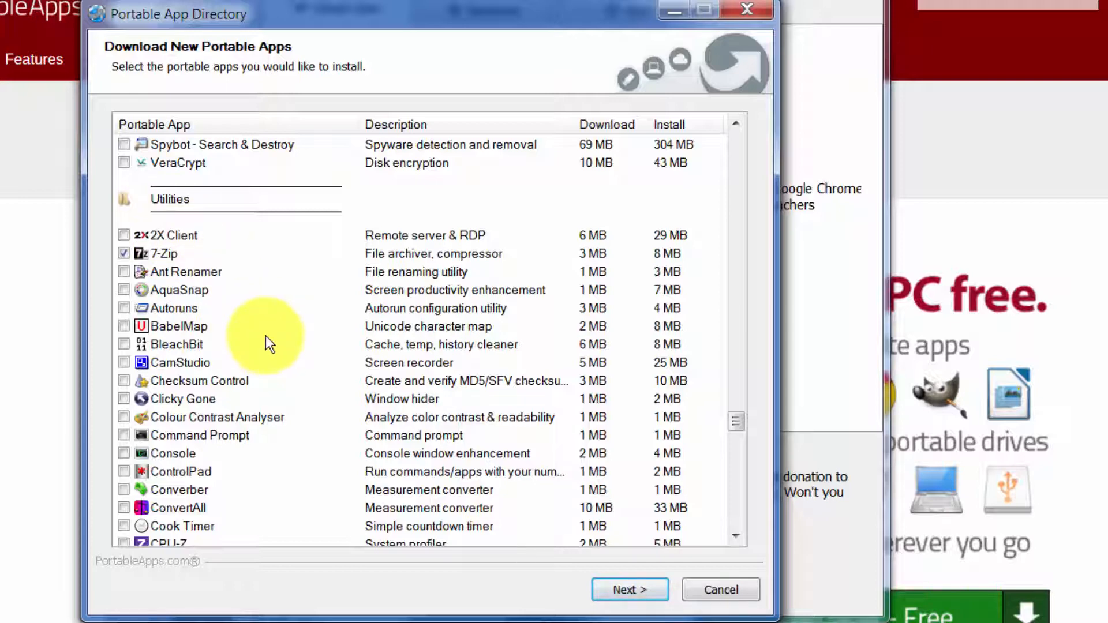
pyautogui.scroll(-3)
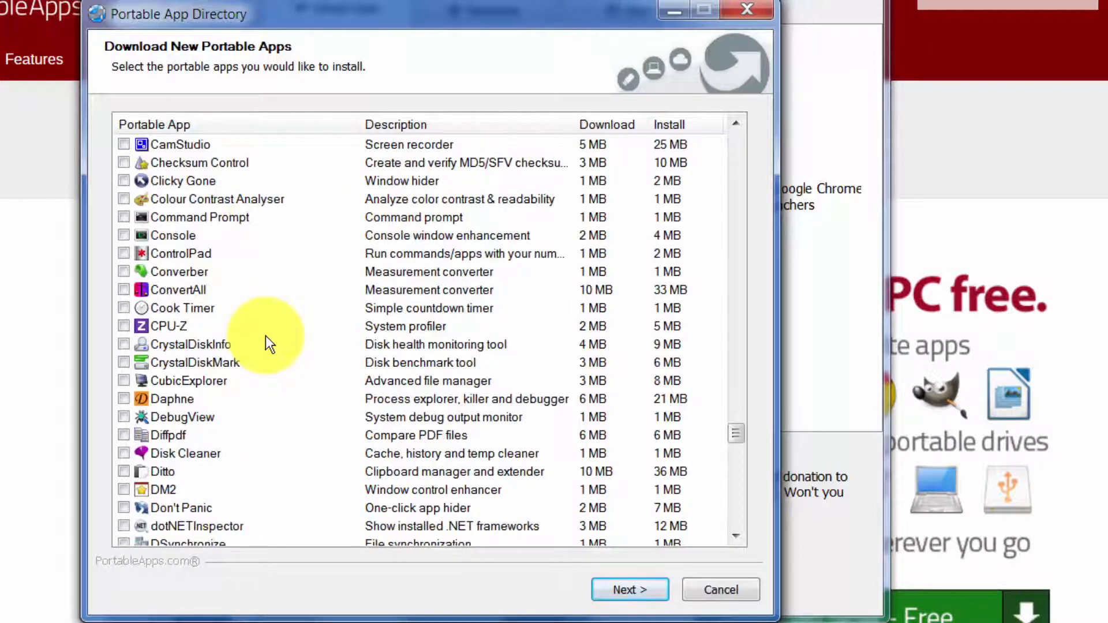
pyautogui.moveTo(273, 337)
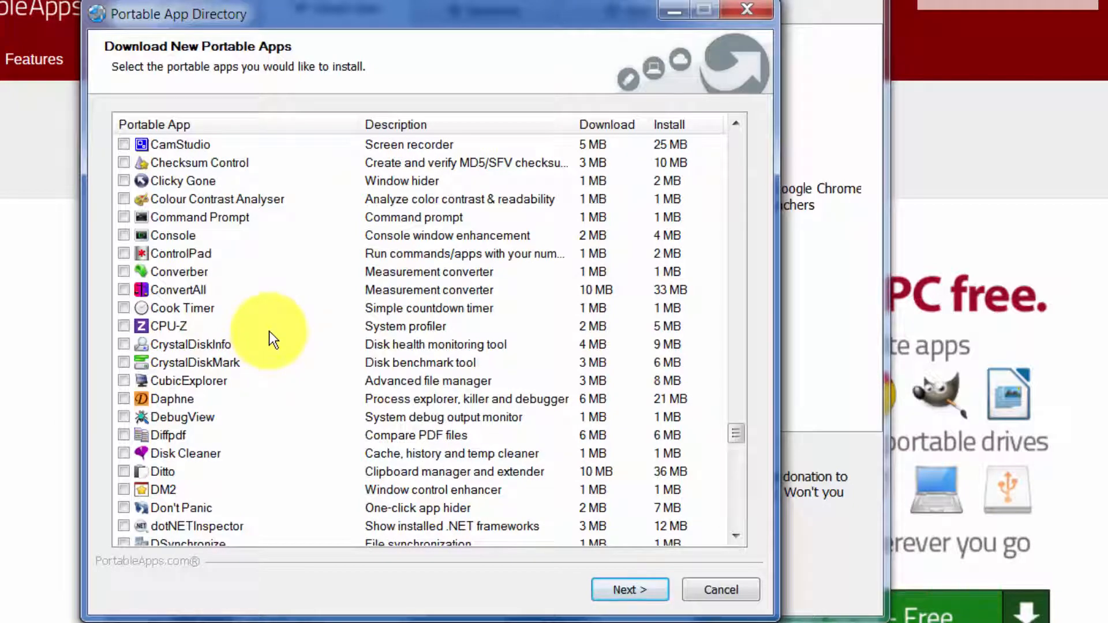
pyautogui.scroll(-3)
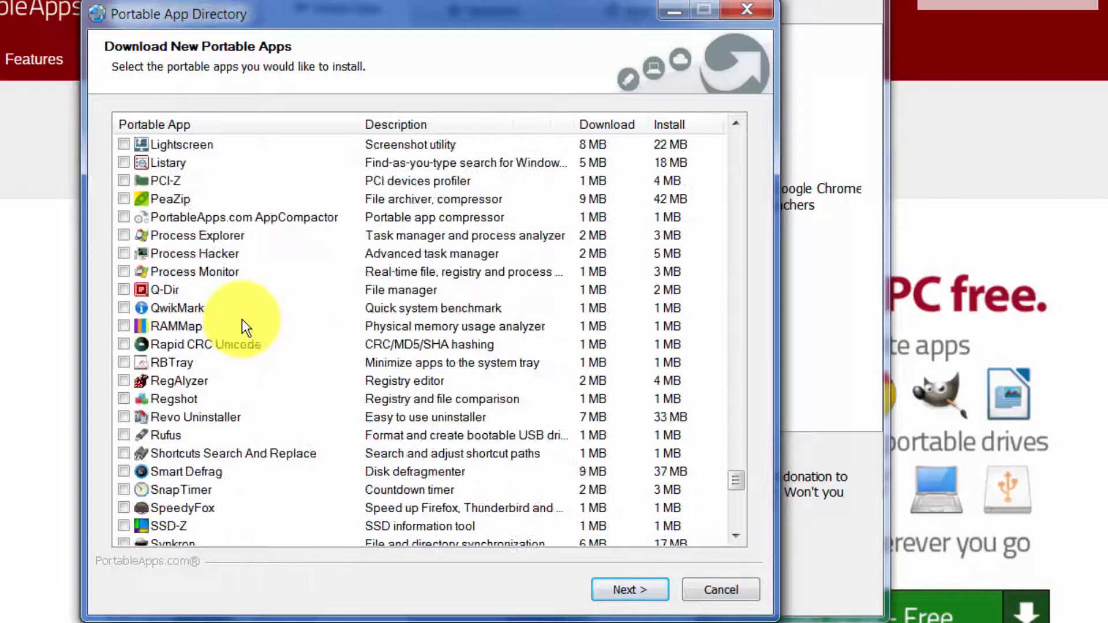
pyautogui.scroll(-3)
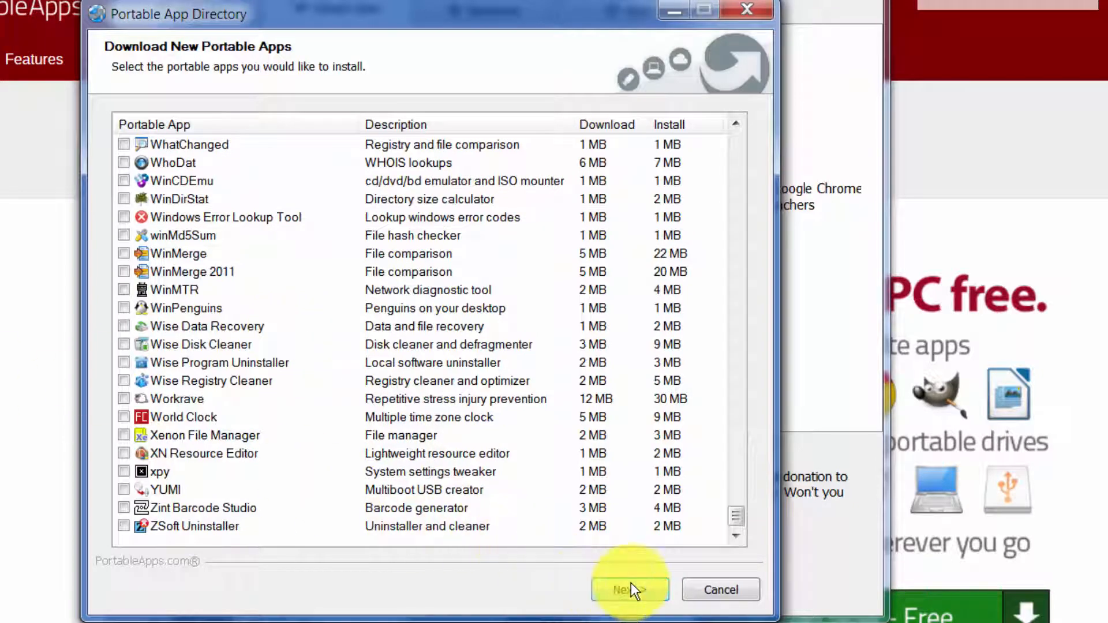
pyautogui.moveTo(407, 478)
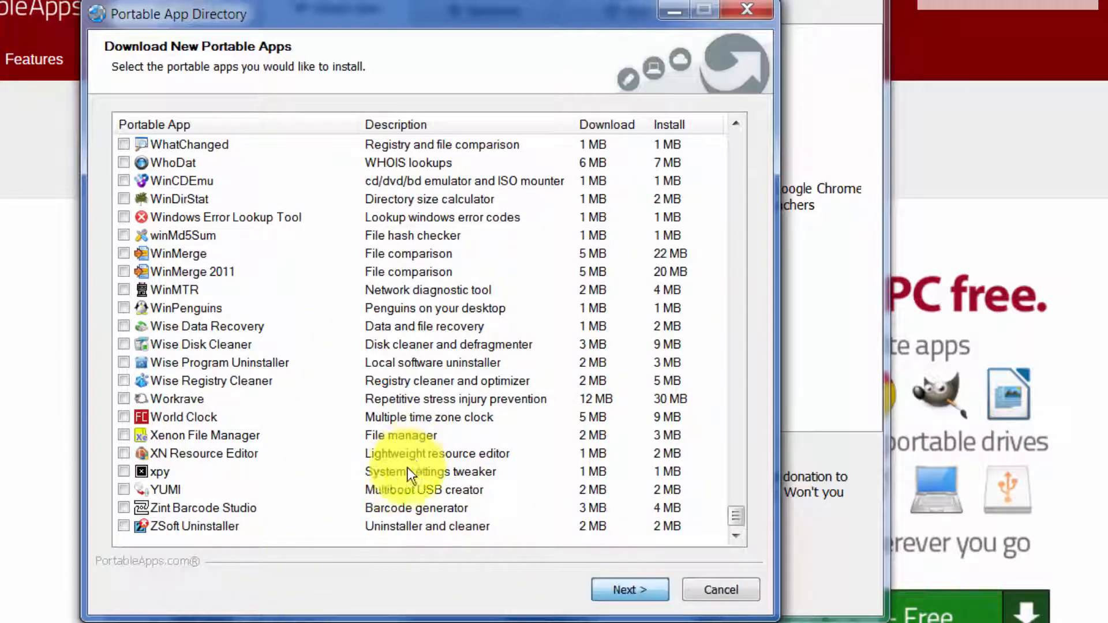
# Begin downloading and installing the 12 selected apps, starting with 7-Zip
pyautogui.click(630, 590)
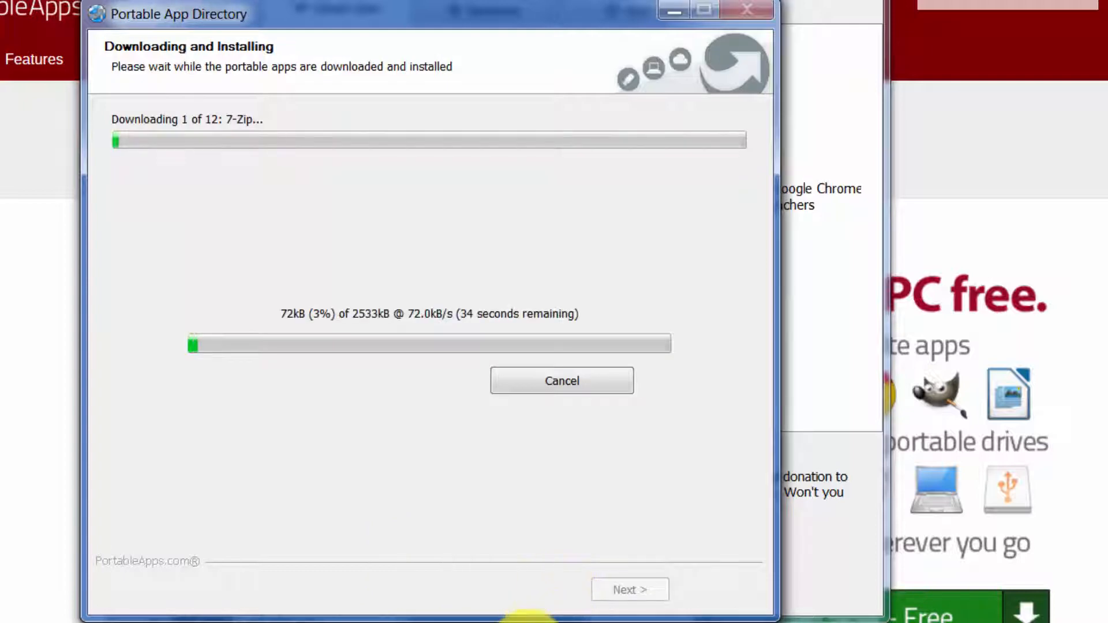
pyautogui.moveTo(747, 468)
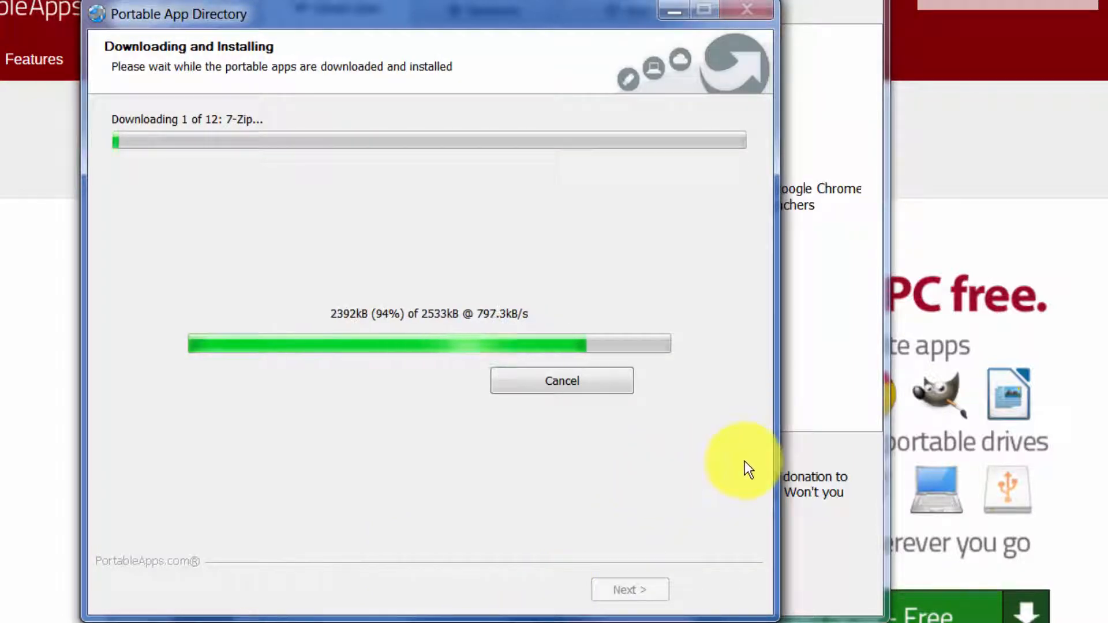
pyautogui.moveTo(714, 429)
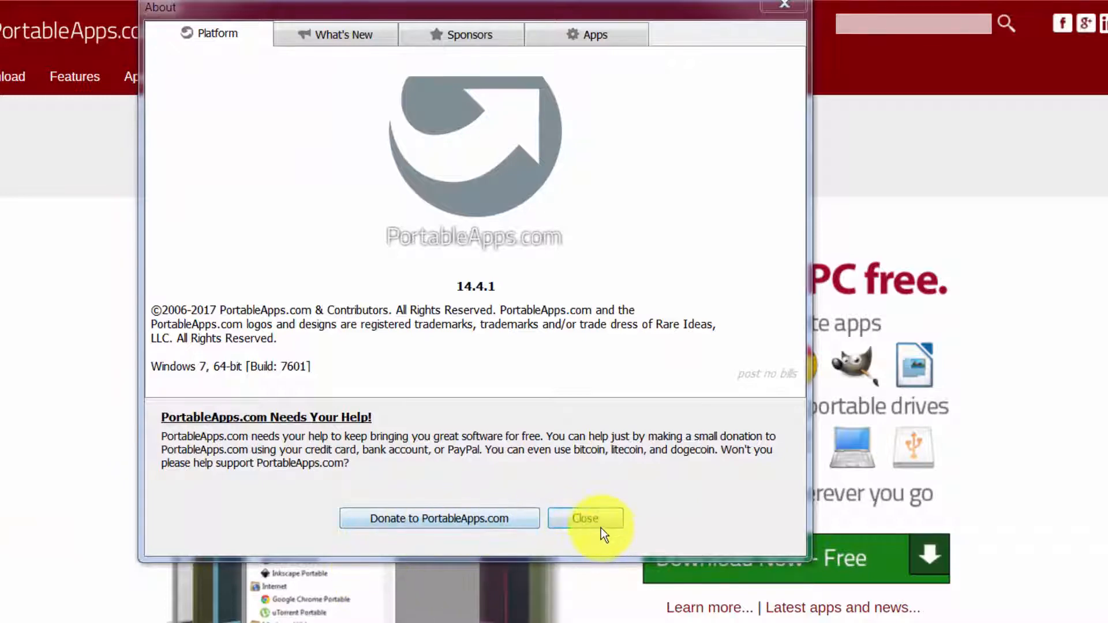
# Close the About window to reveal the menu of installed apps
pyautogui.click(586, 518)
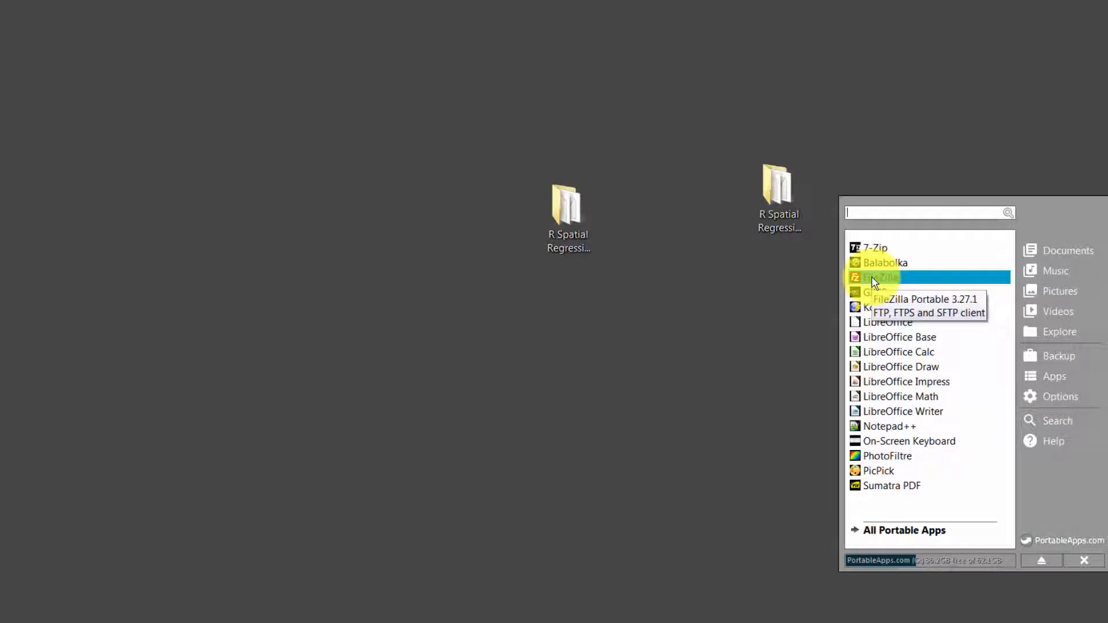
pyautogui.moveTo(917, 383)
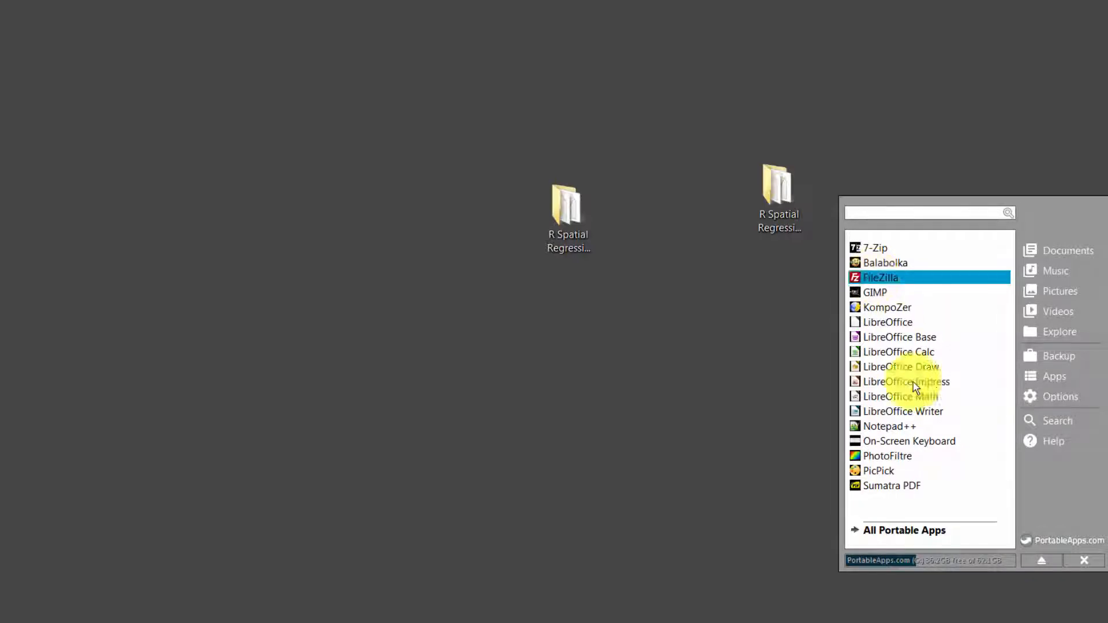
pyautogui.moveTo(925, 293)
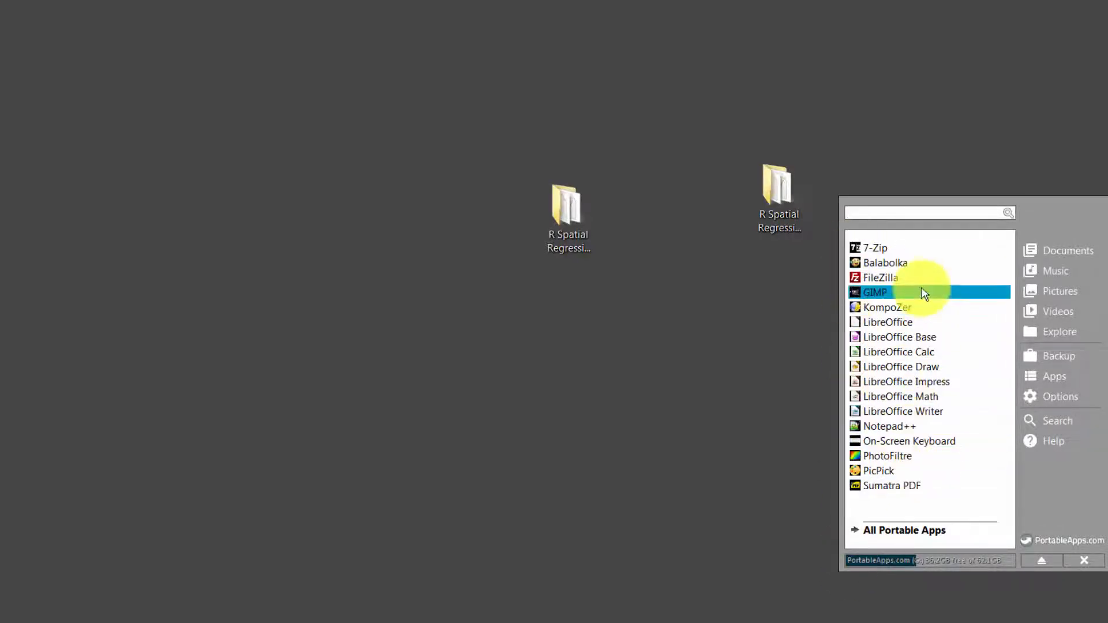
pyautogui.moveTo(888, 322)
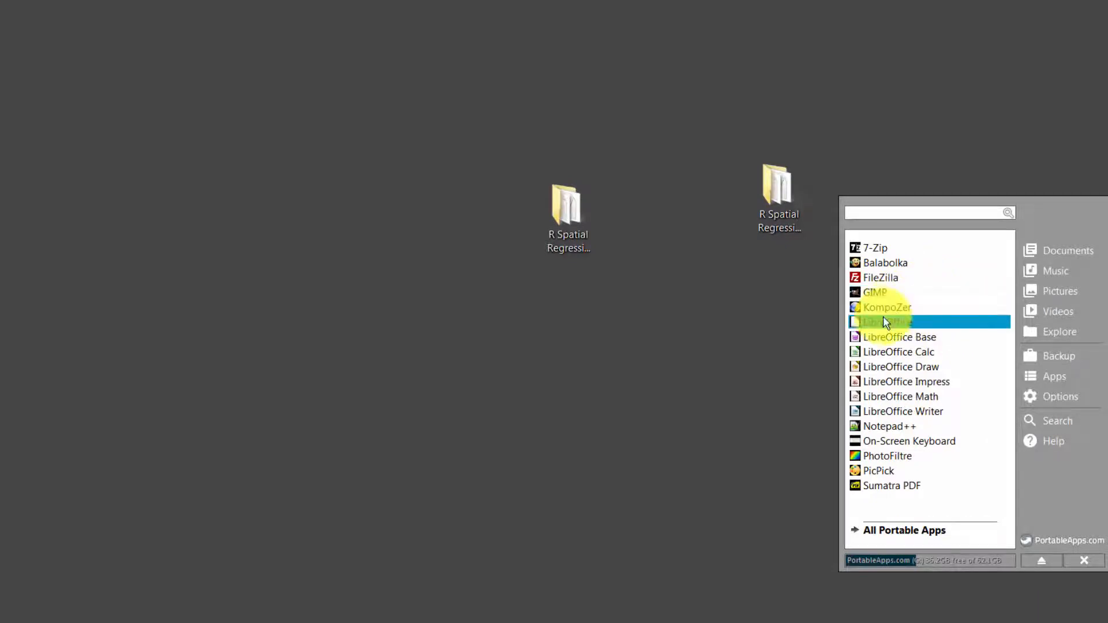
pyautogui.moveTo(890, 358)
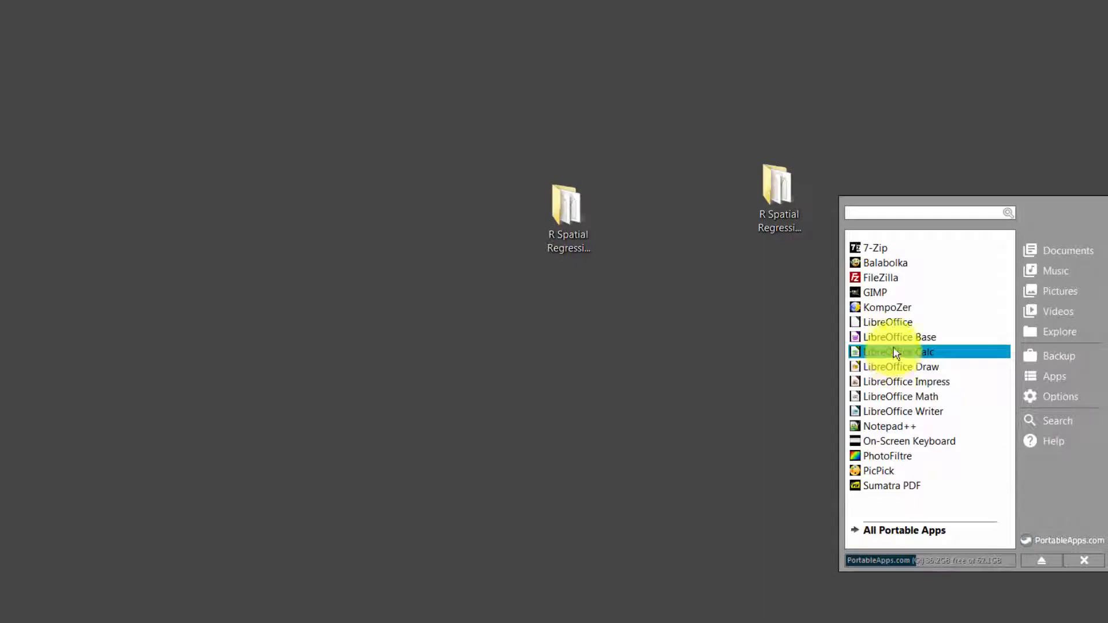
# Launch LibreOffice Calc from the Platform's installed apps menu
pyautogui.click(893, 351)
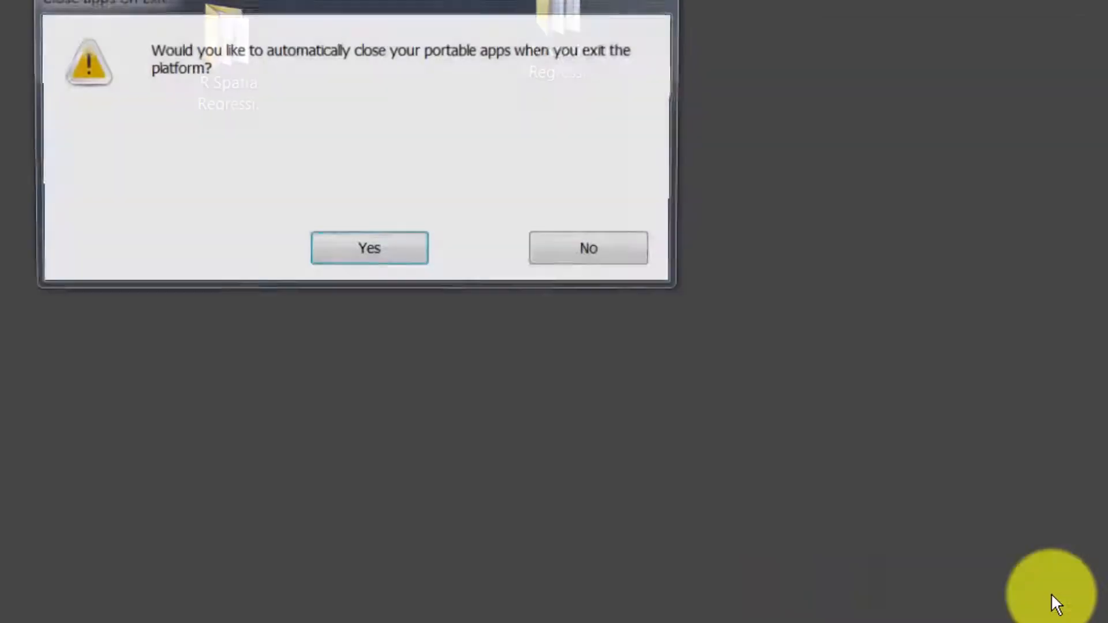
# Answer the Close Apps On Exit prompt so the Platform exits
pyautogui.click(370, 247)
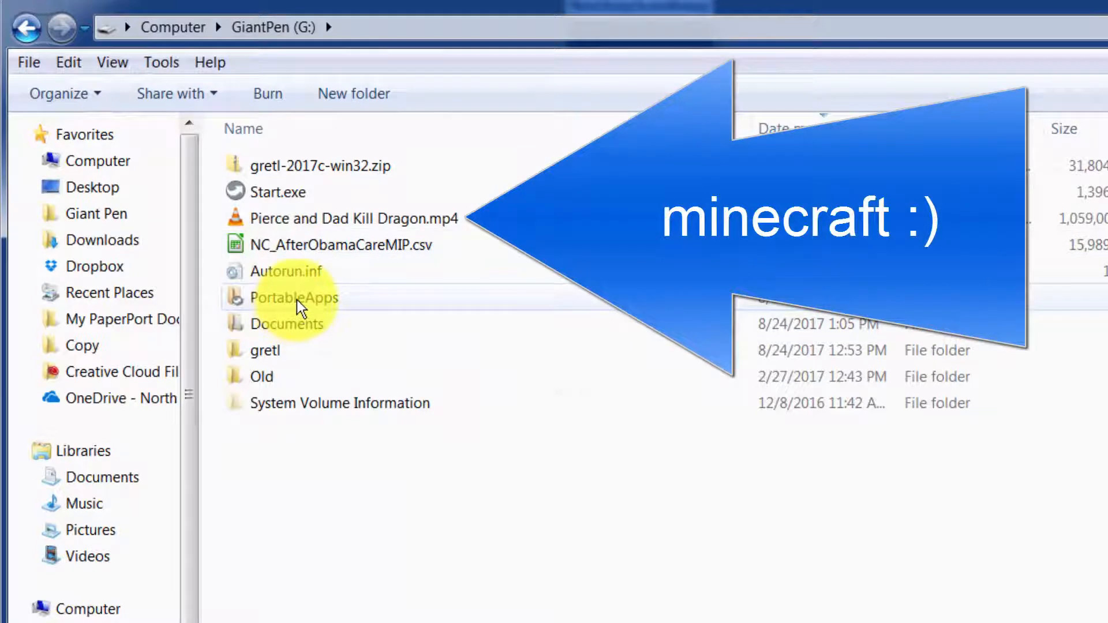
# Open the PortableApps folder on the GiantPen G: drive
pyautogui.click(295, 298)
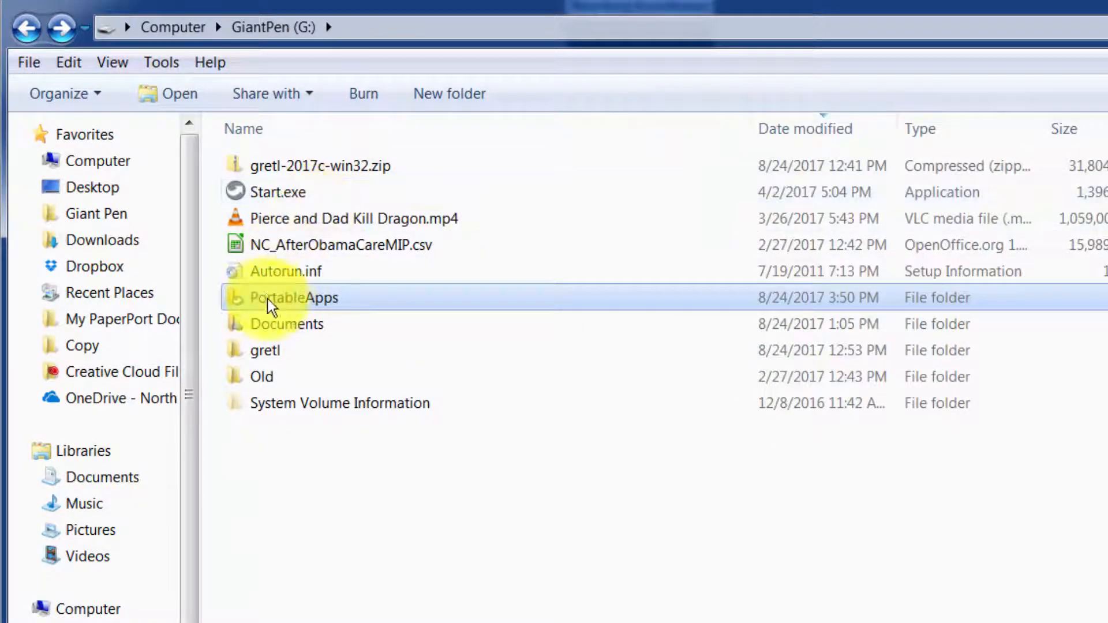
pyautogui.moveTo(293, 205)
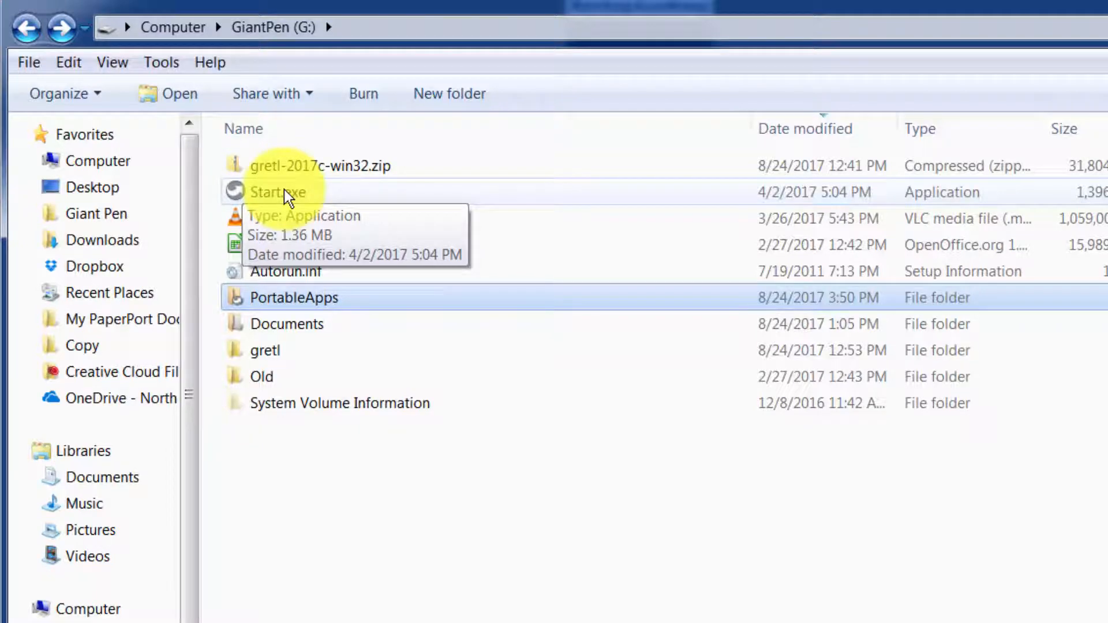
pyautogui.doubleClick(294, 298)
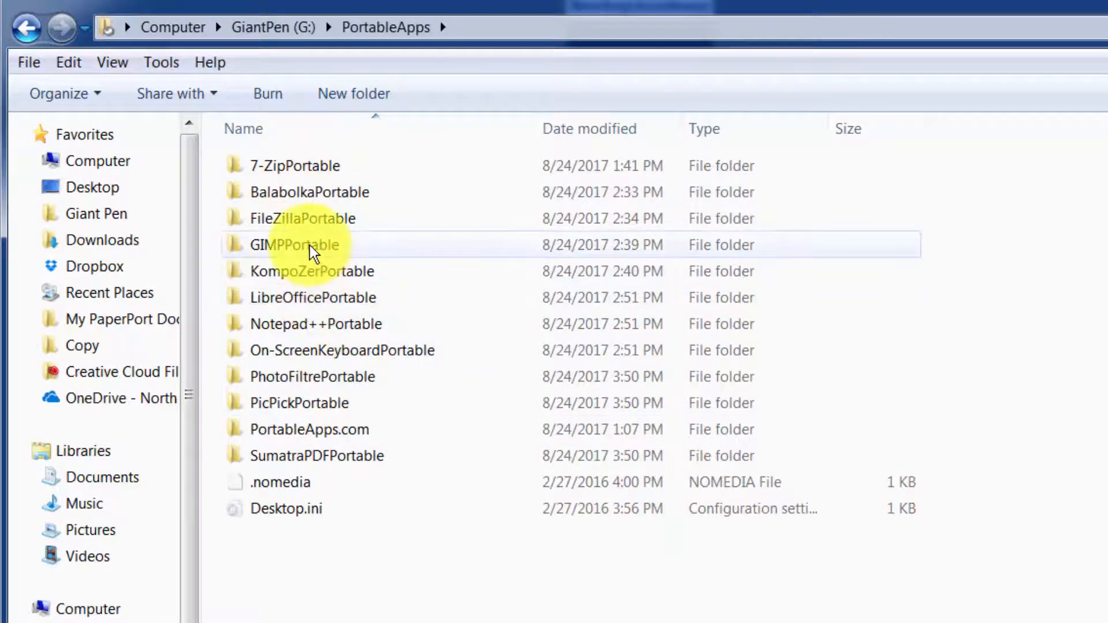
# Open the GIMPPortable folder to show its App, Data and Other contents
pyautogui.doubleClick(299, 244)
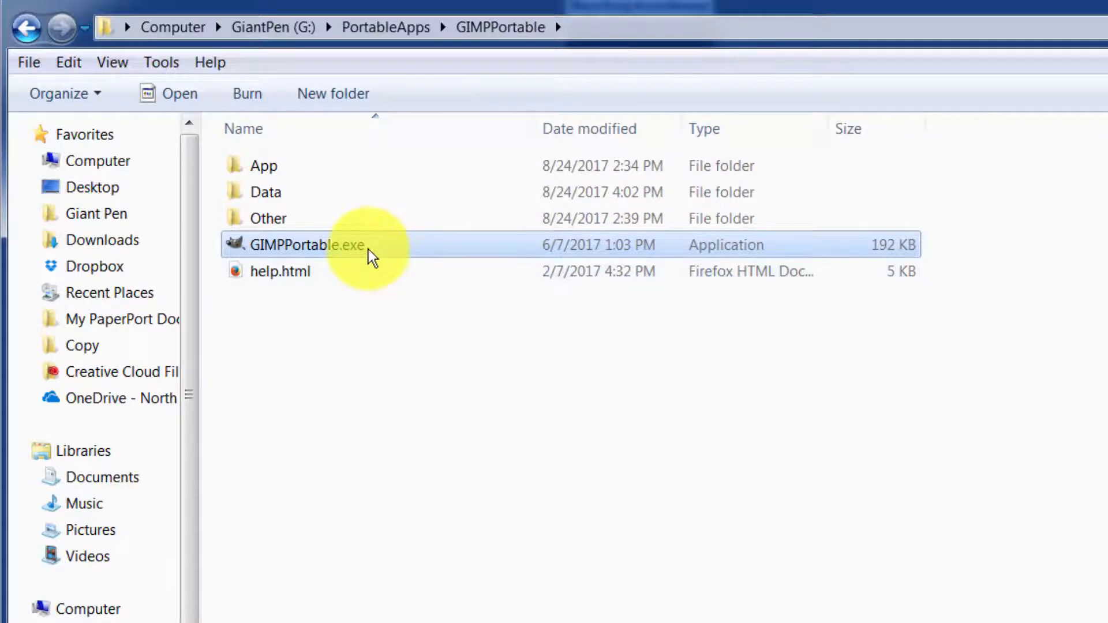
# Launch GIMPPortable.exe directly from the GIMPPortable folder
pyautogui.doubleClick(306, 245)
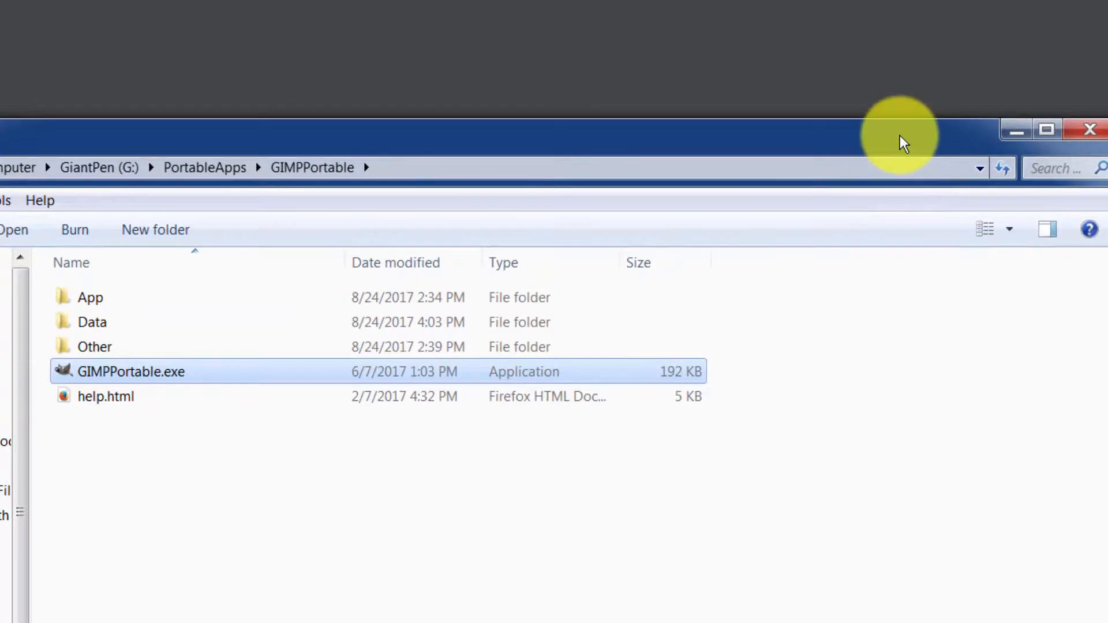
pyautogui.moveTo(766, 190)
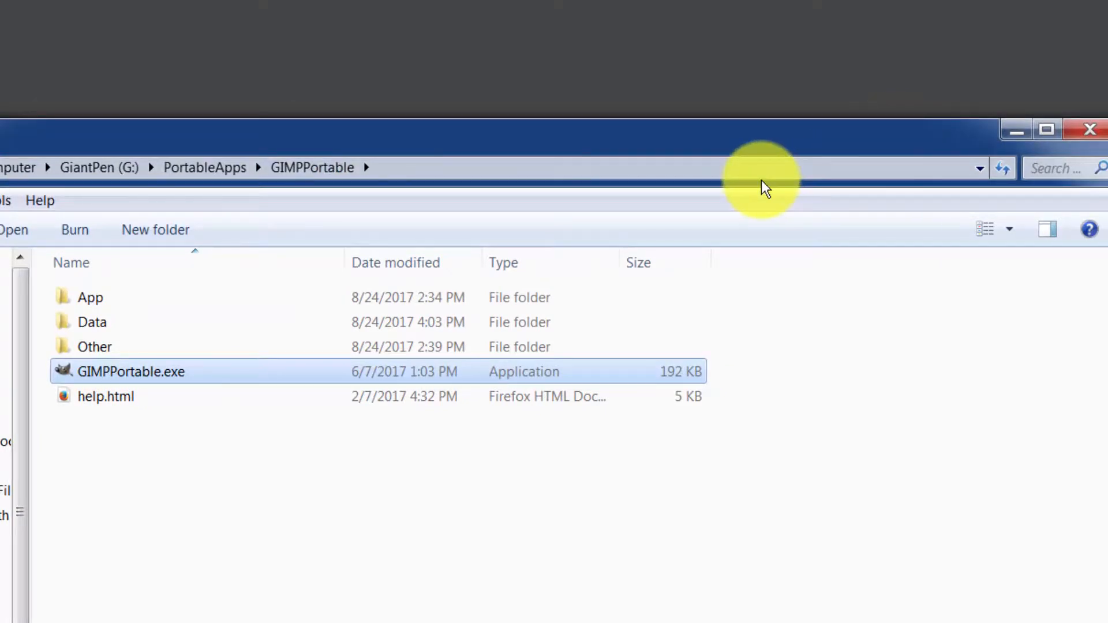
pyautogui.moveTo(747, 167)
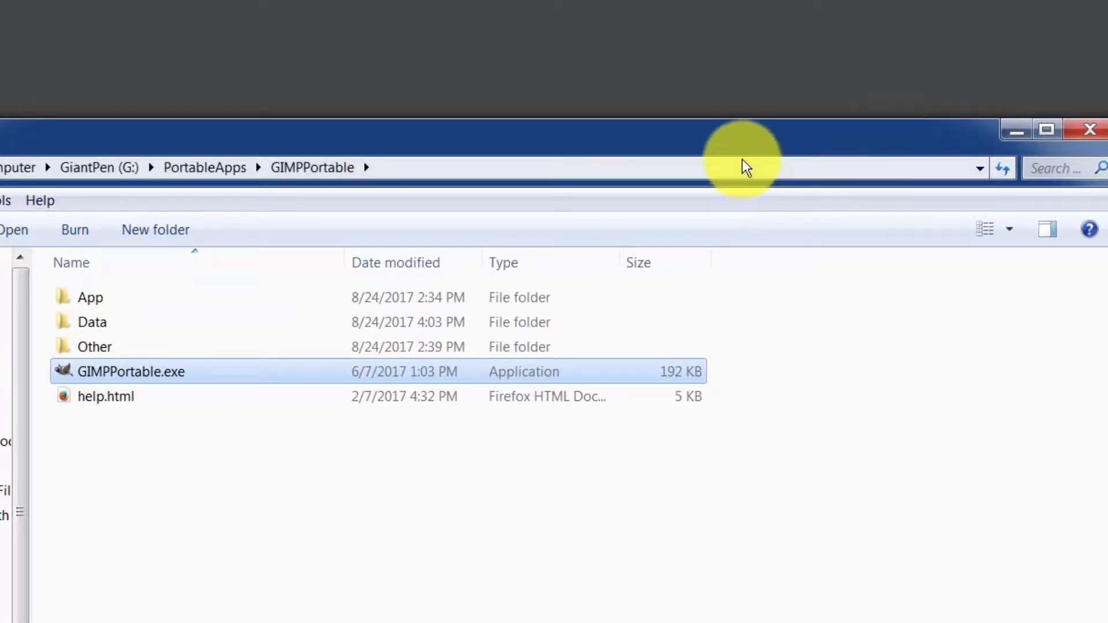
pyautogui.moveTo(723, 90)
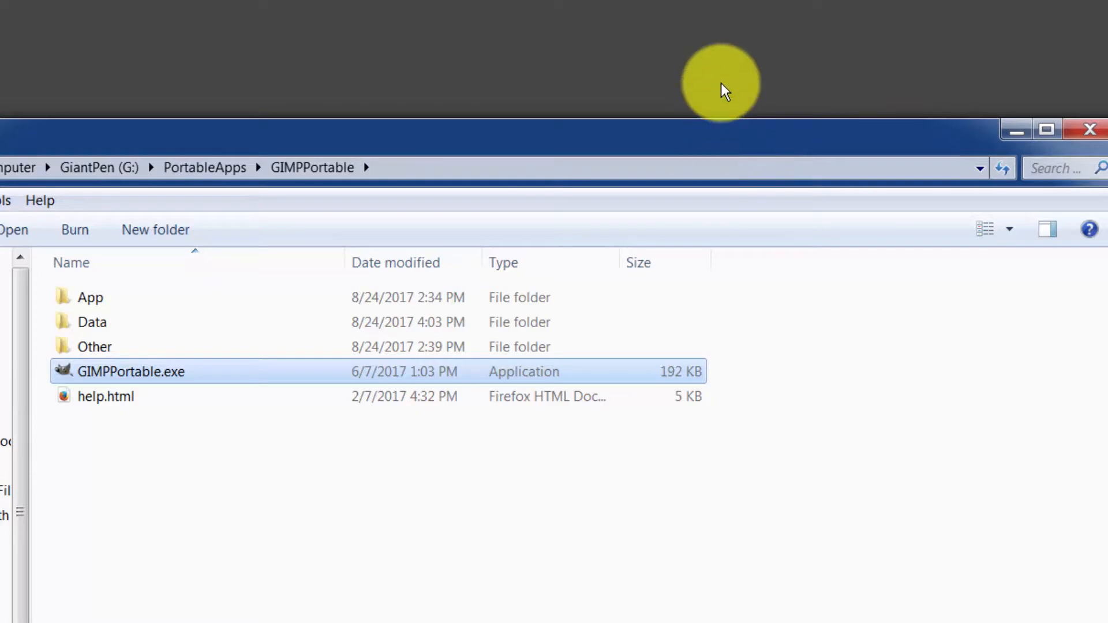